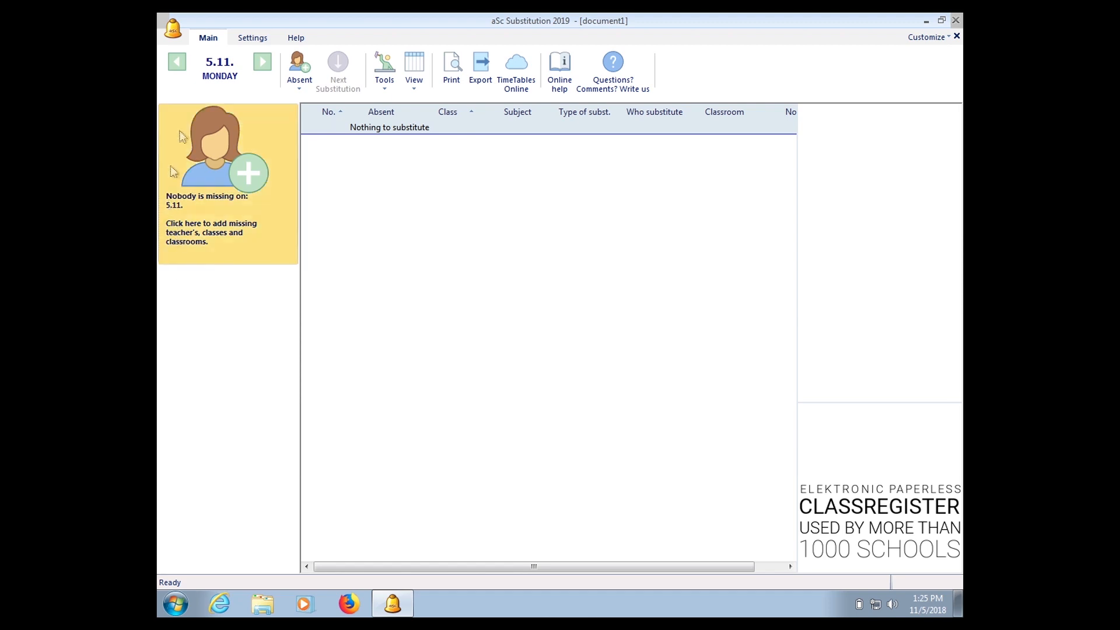
# - Under Settings > Timetables, set the academic year start month to January (1/1/2018)
pyautogui.click(252, 38)
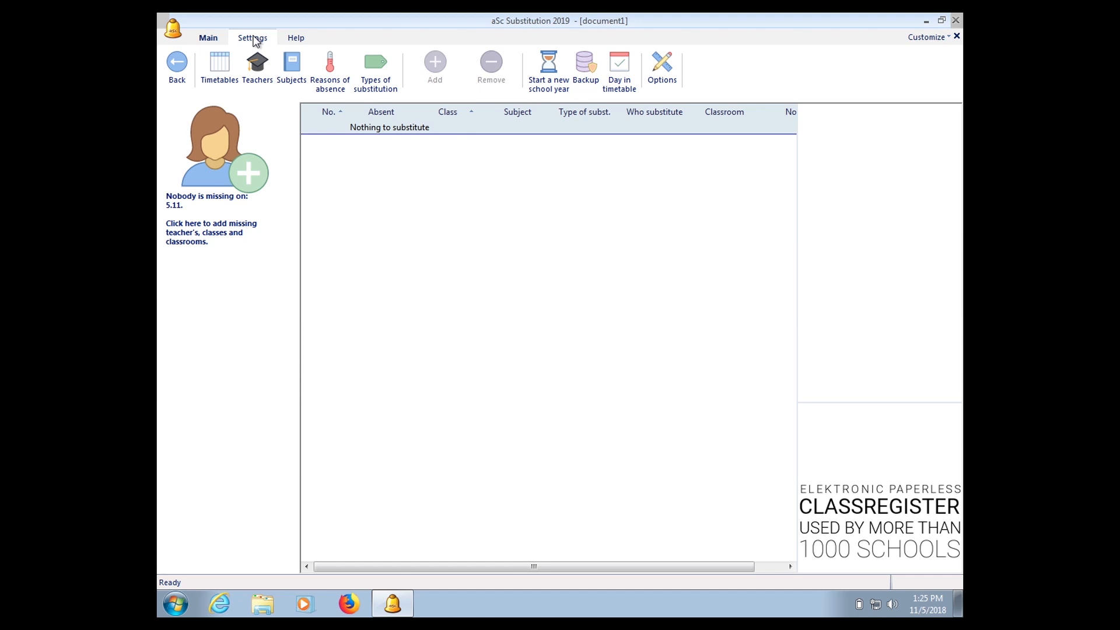
pyautogui.moveTo(219, 68)
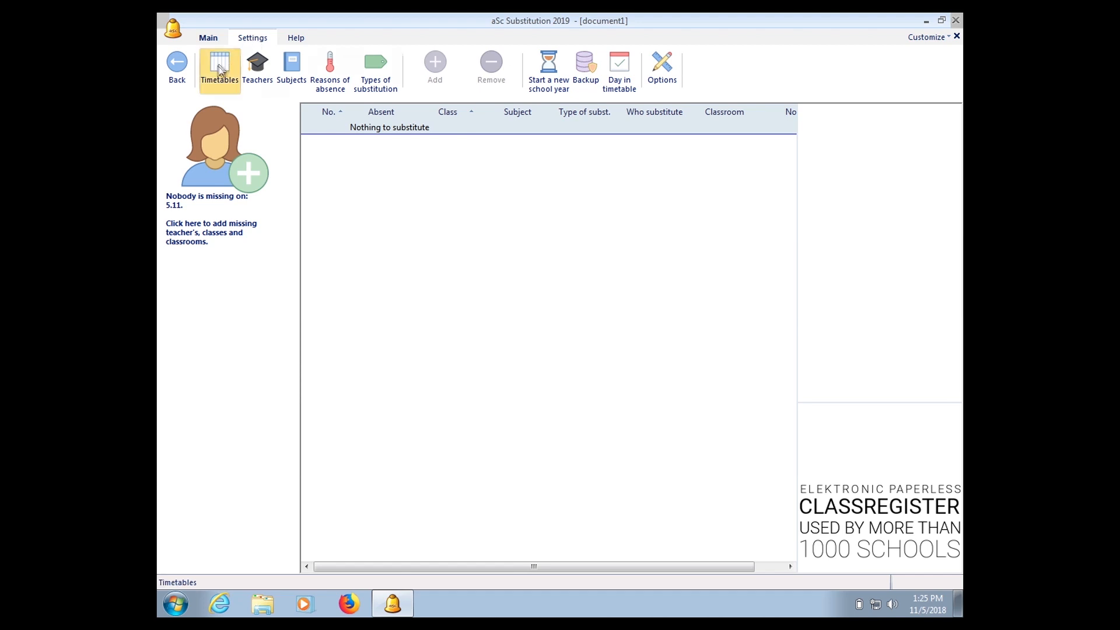
pyautogui.click(219, 68)
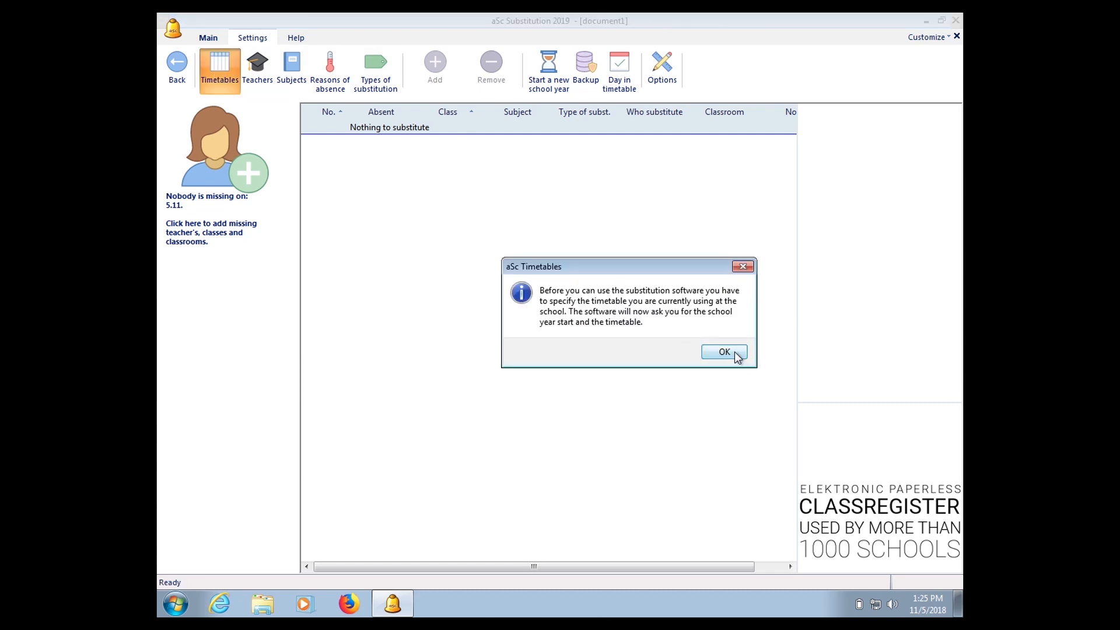
pyautogui.click(723, 353)
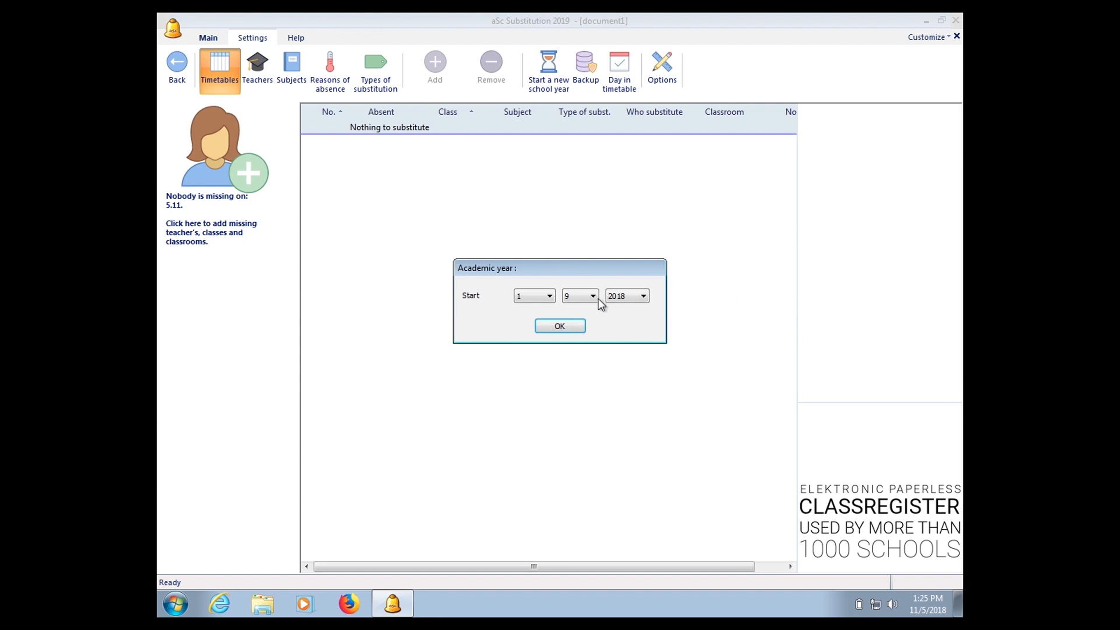
pyautogui.click(593, 296)
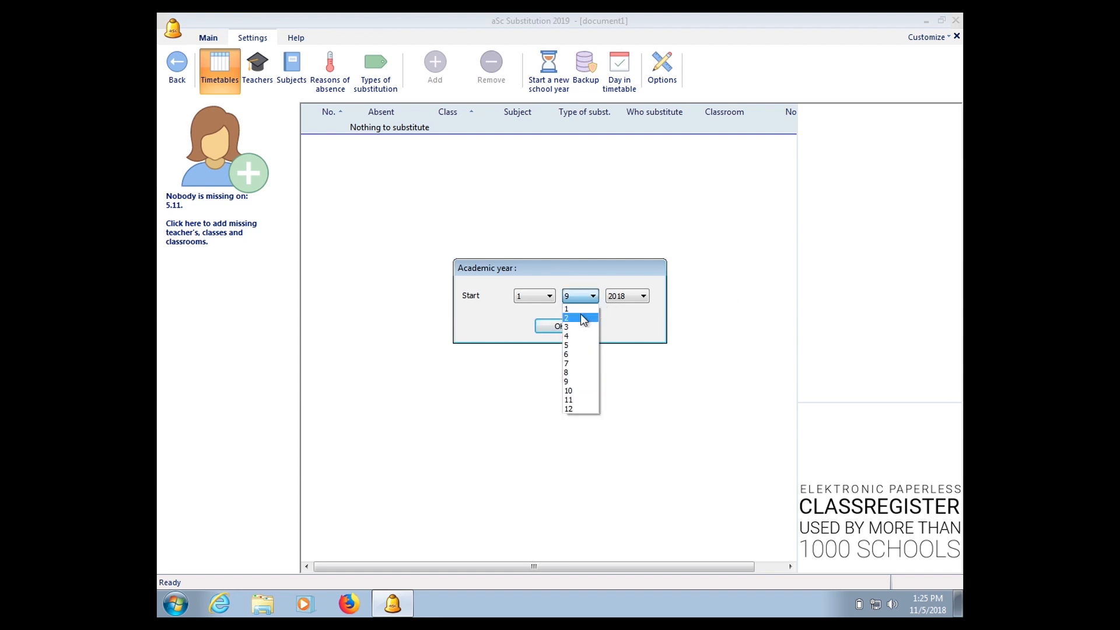
pyautogui.click(566, 309)
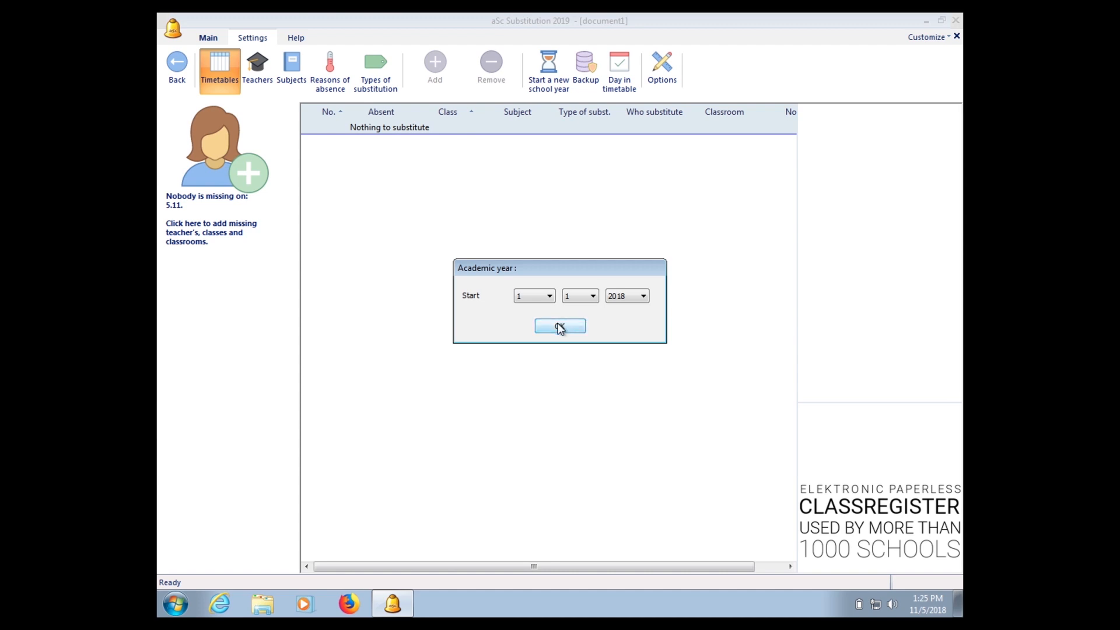
# - Confirm the start date and title the new timetable 'Jadual Relief'
pyautogui.click(560, 327)
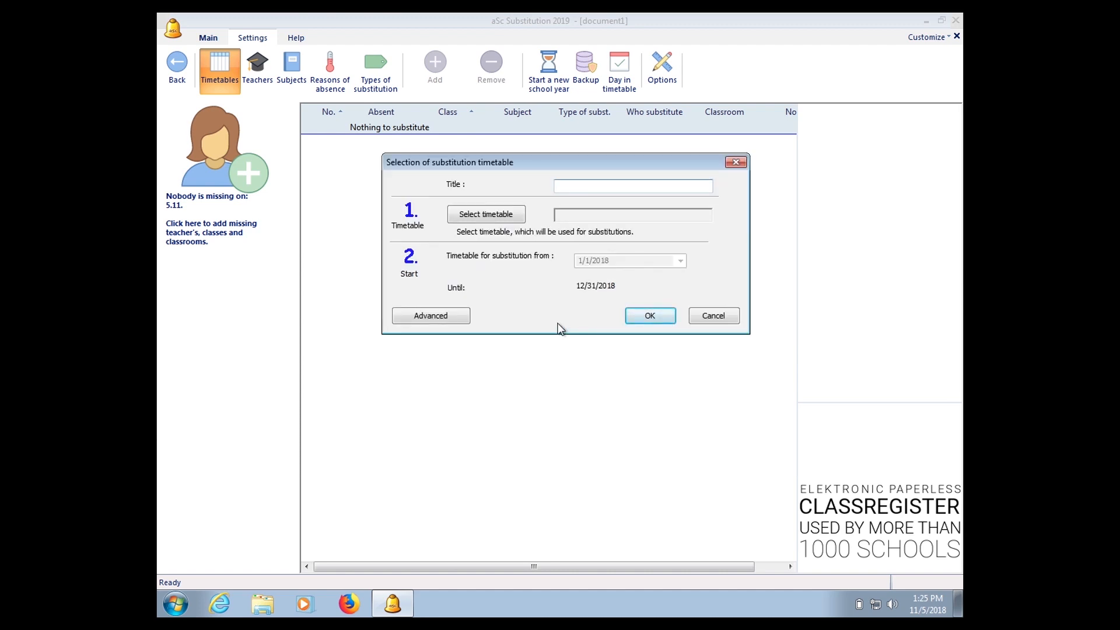
pyautogui.click(631, 186)
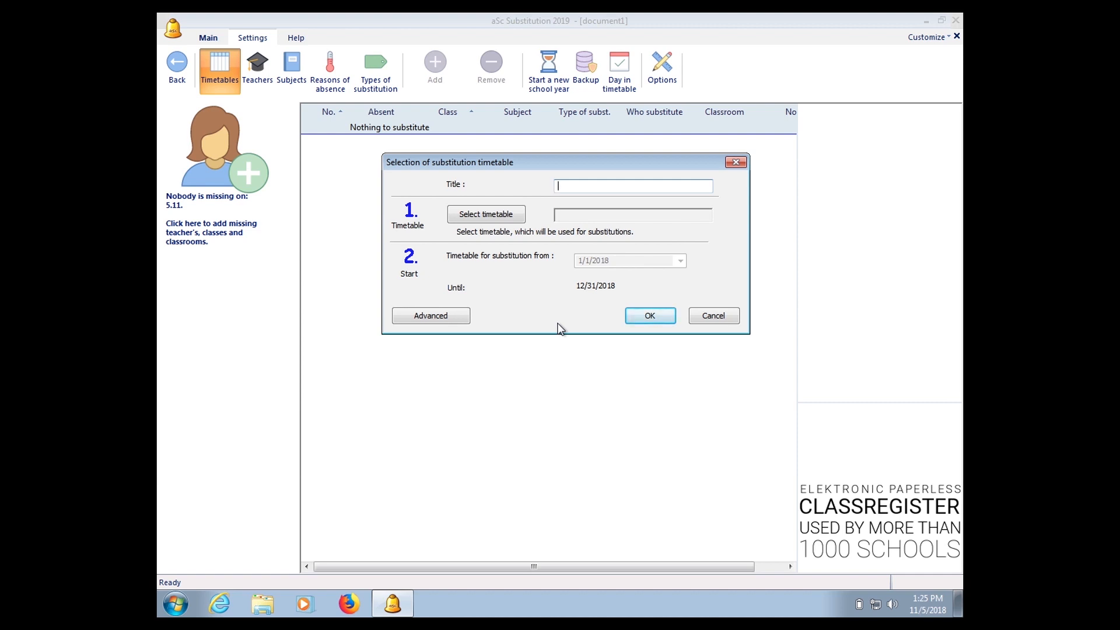
pyautogui.write('Jadual')
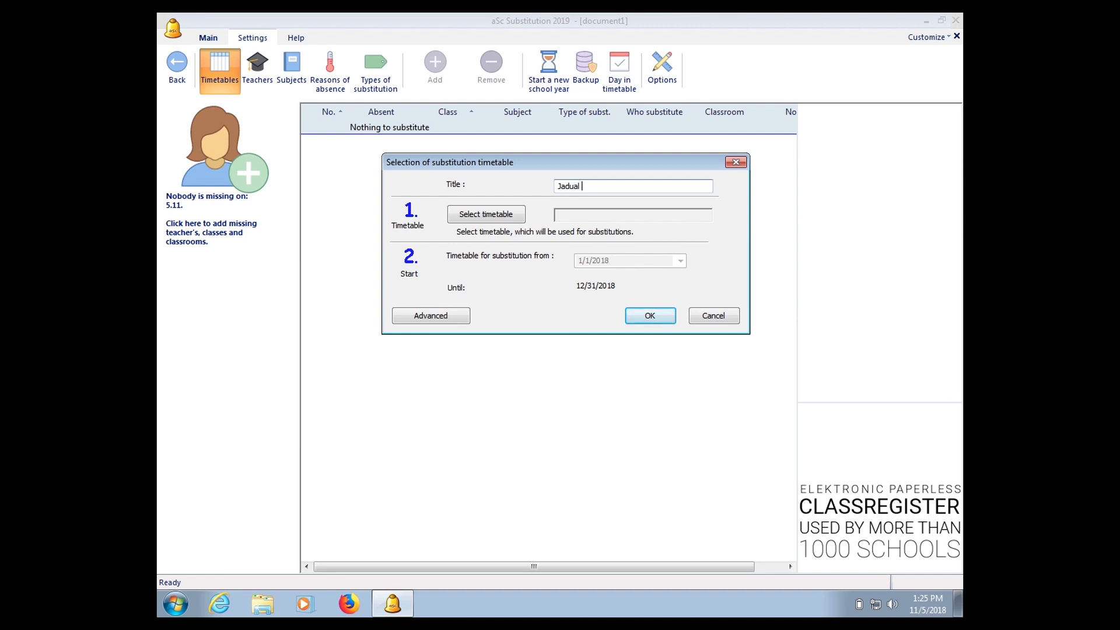
pyautogui.write('Relief')
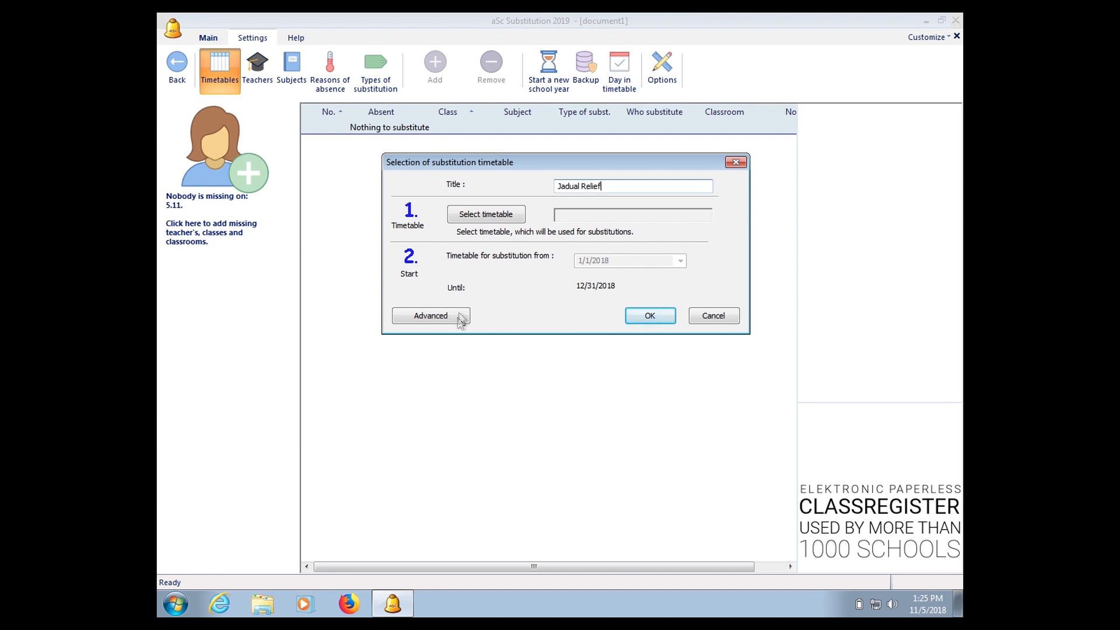
pyautogui.moveTo(486, 214)
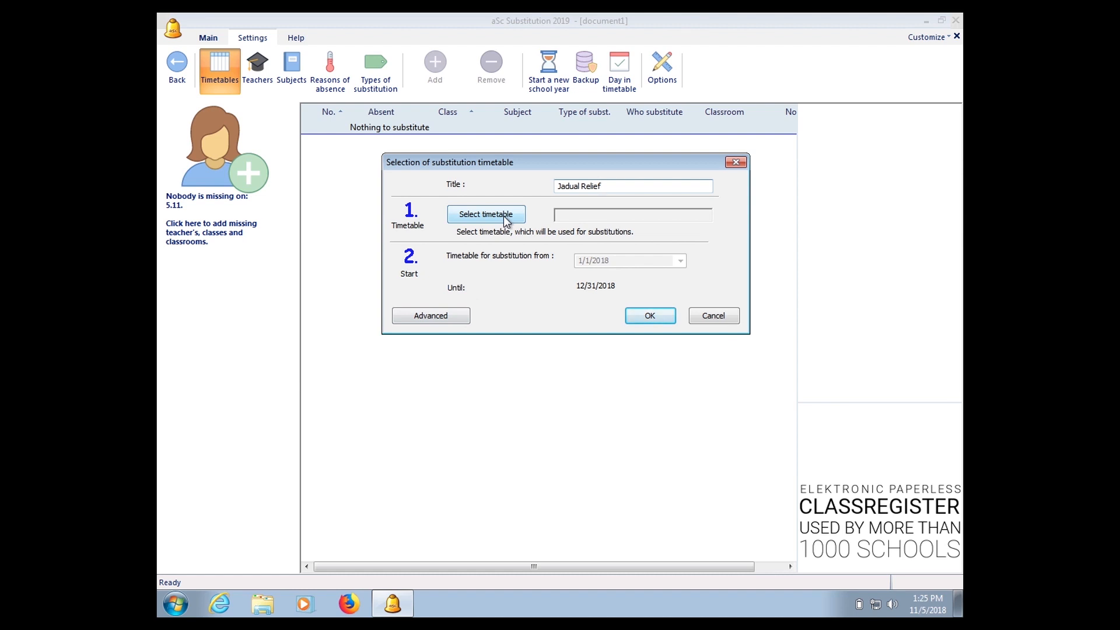
# - Load Demo1.roz from C:\TimeTables\demos on local disk and confirm the timetable
pyautogui.click(485, 214)
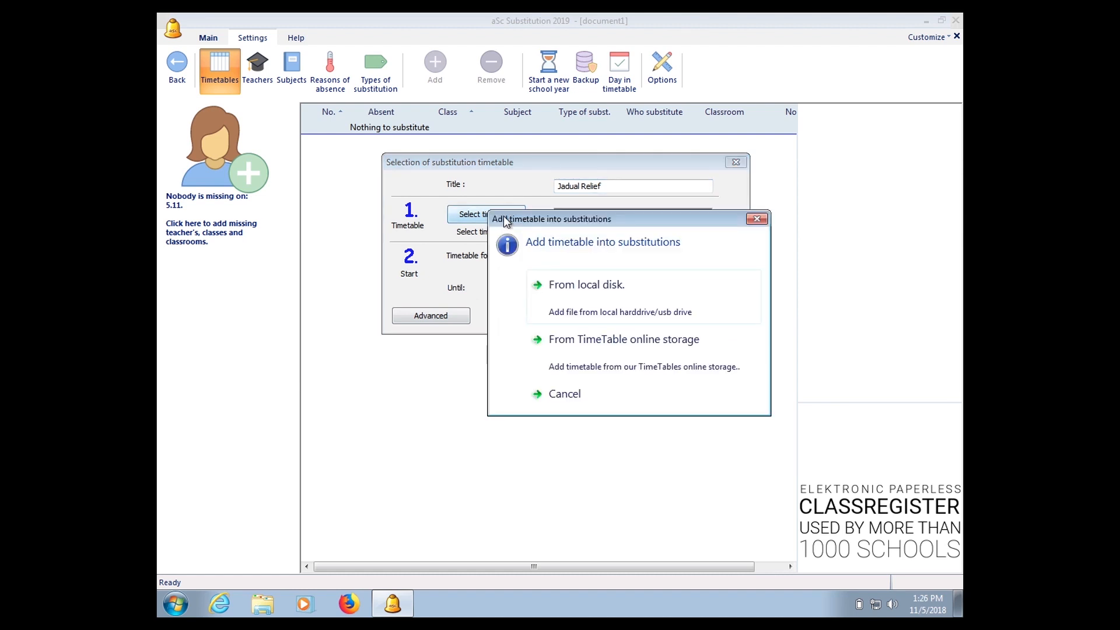
pyautogui.click(585, 284)
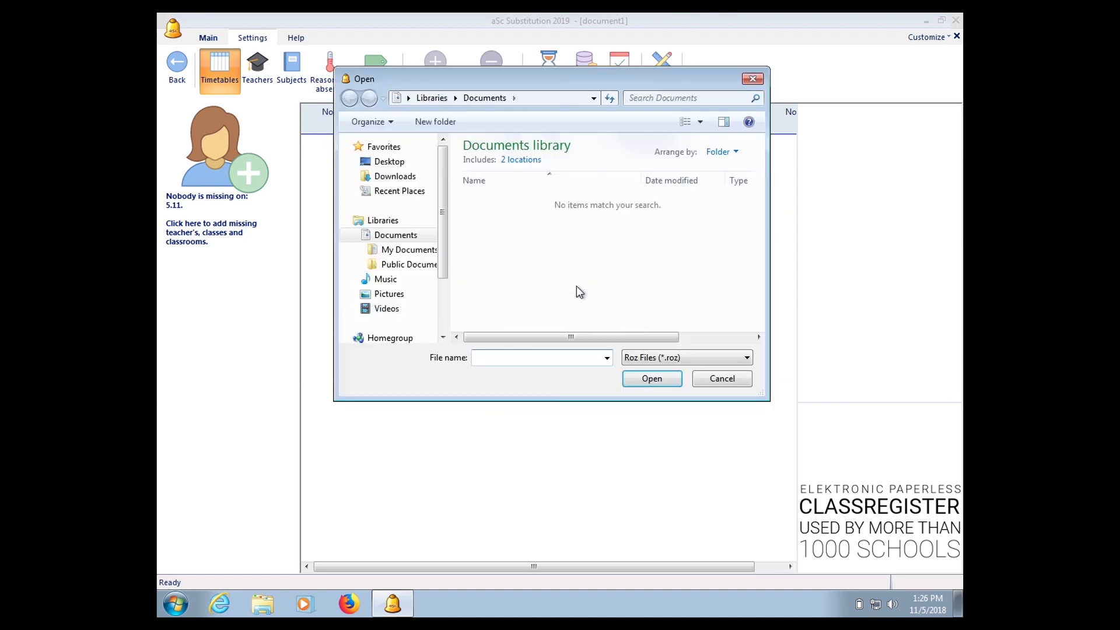
pyautogui.click(408, 249)
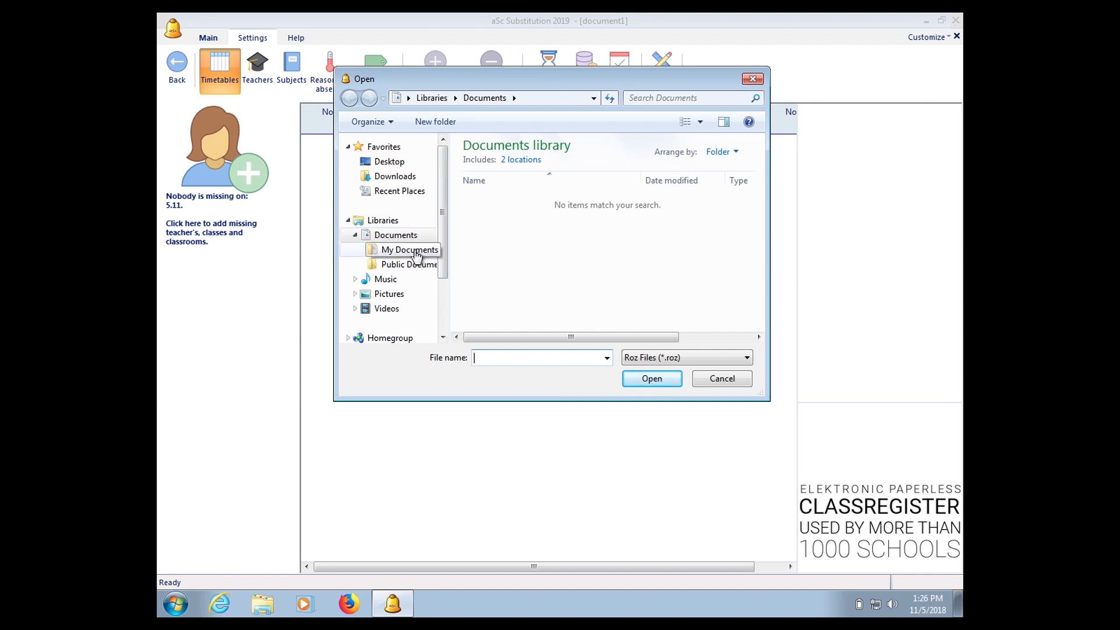
pyautogui.scroll(-3)
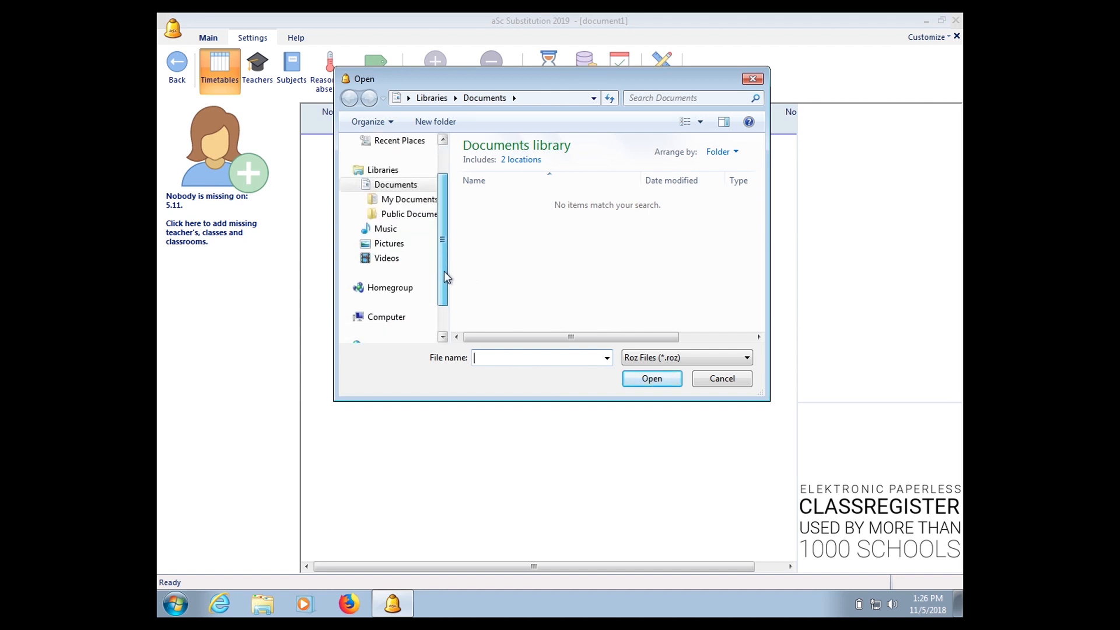
pyautogui.click(386, 301)
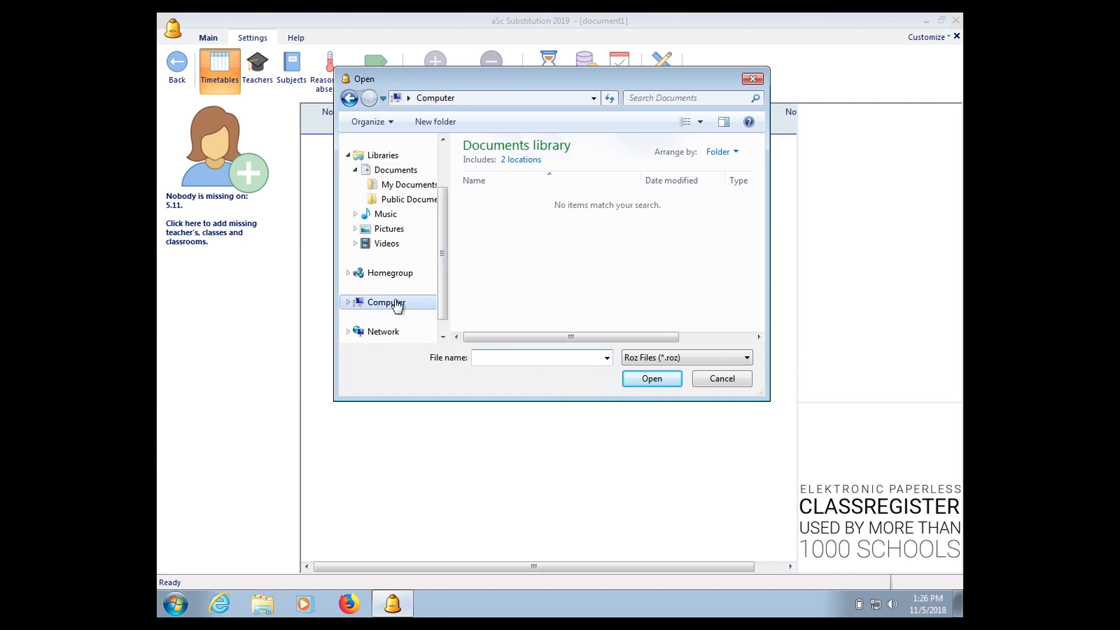
pyautogui.doubleClick(386, 302)
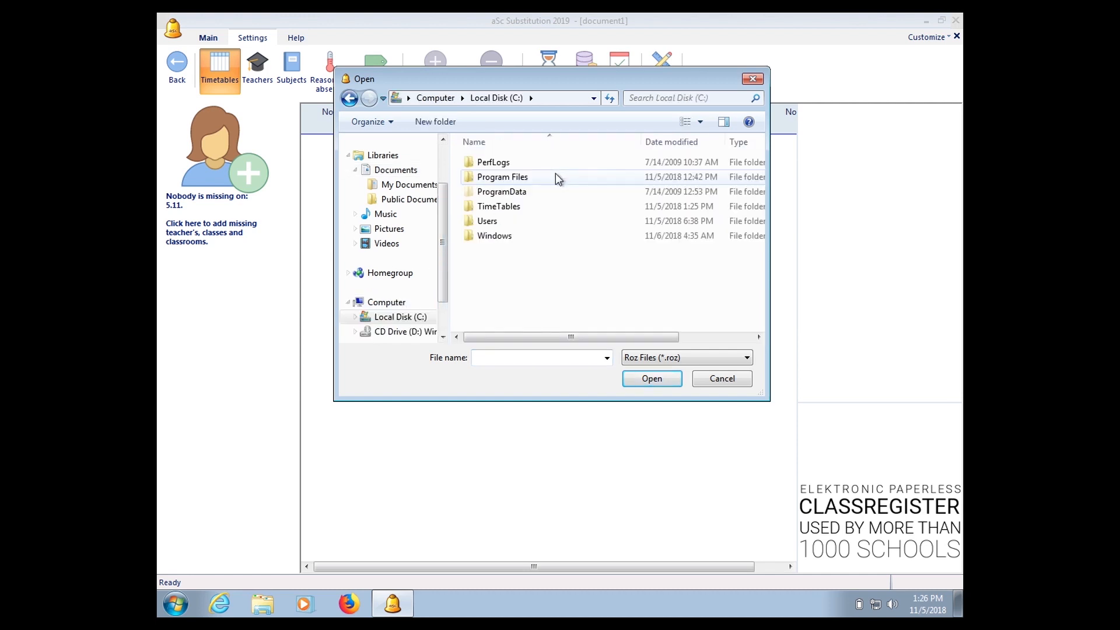
pyautogui.doubleClick(497, 206)
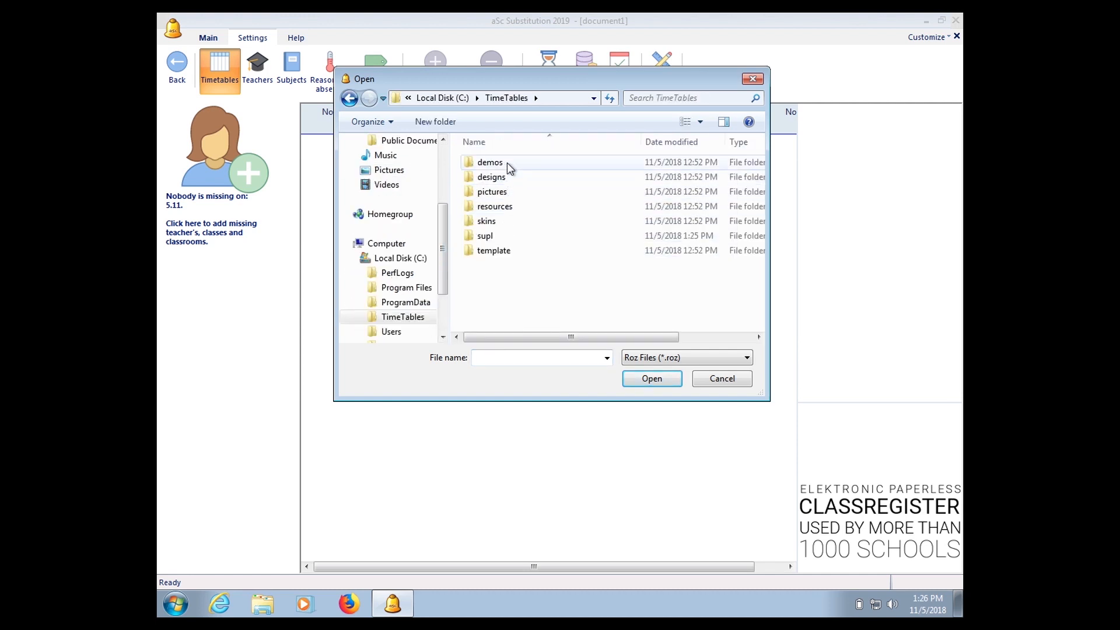
pyautogui.doubleClick(489, 162)
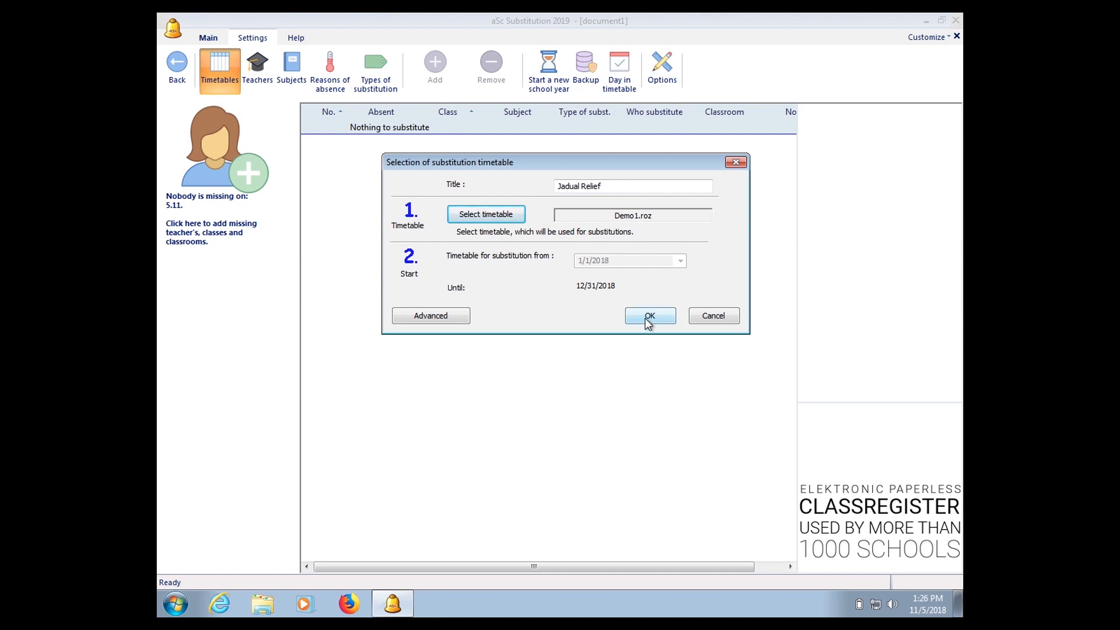
pyautogui.click(649, 315)
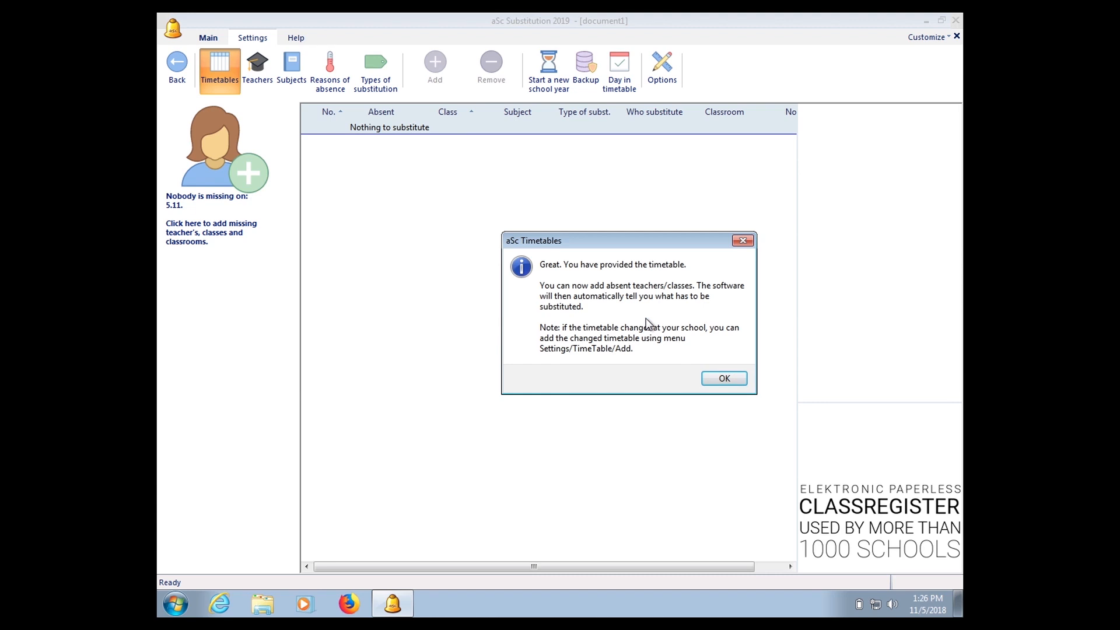
# - Dismiss the notice and view the timetables list showing Jadual Relief, 1/1/2018–12/31/2018
pyautogui.click(722, 379)
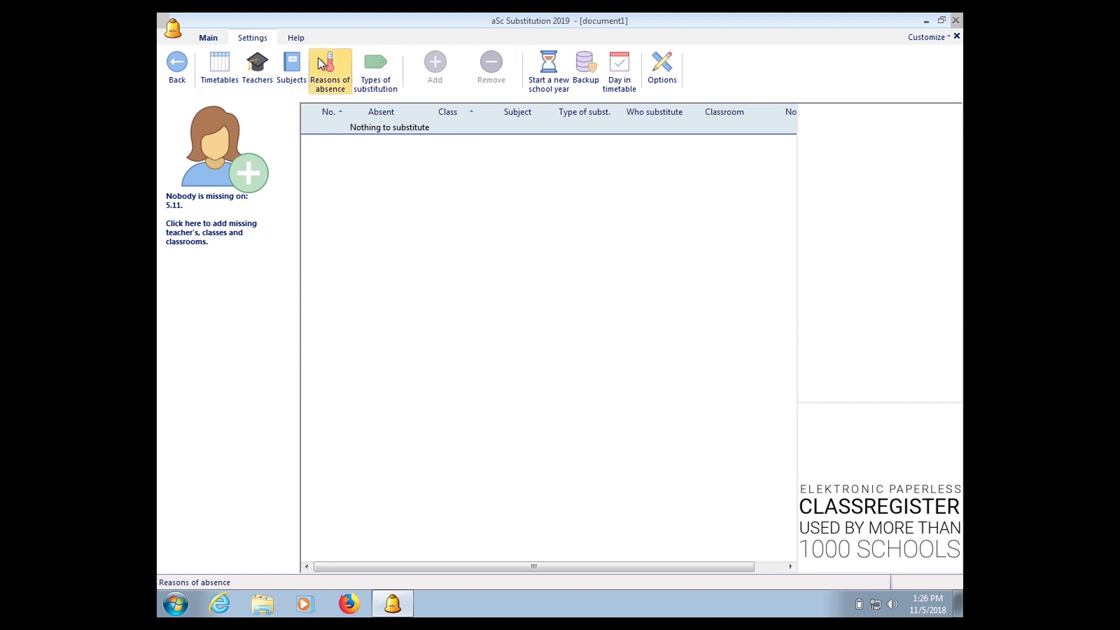
pyautogui.moveTo(220, 64)
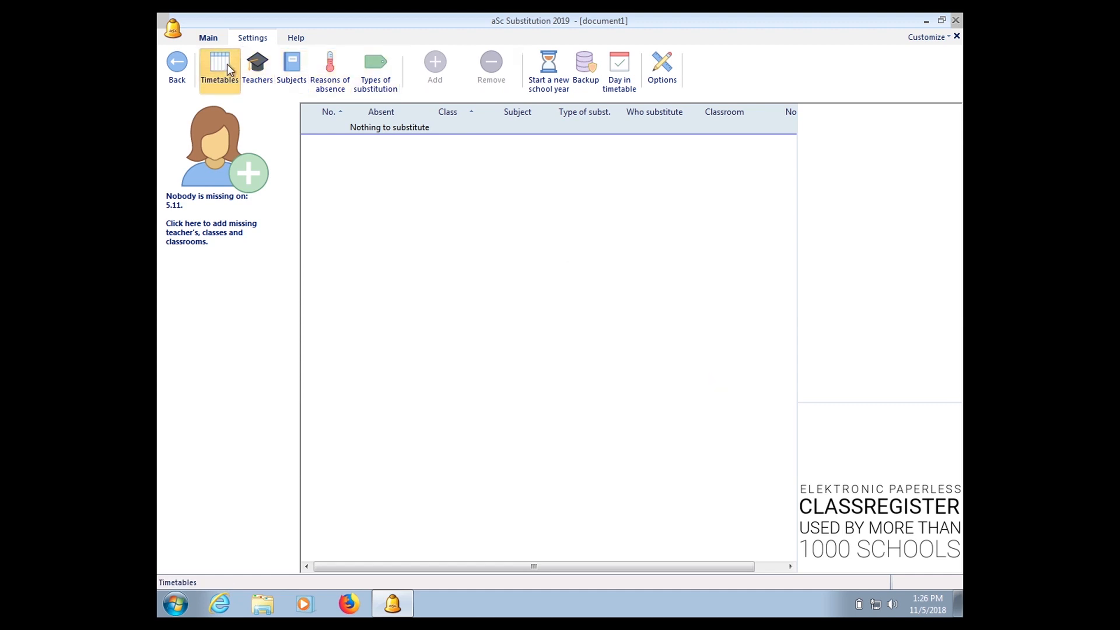
pyautogui.click(219, 68)
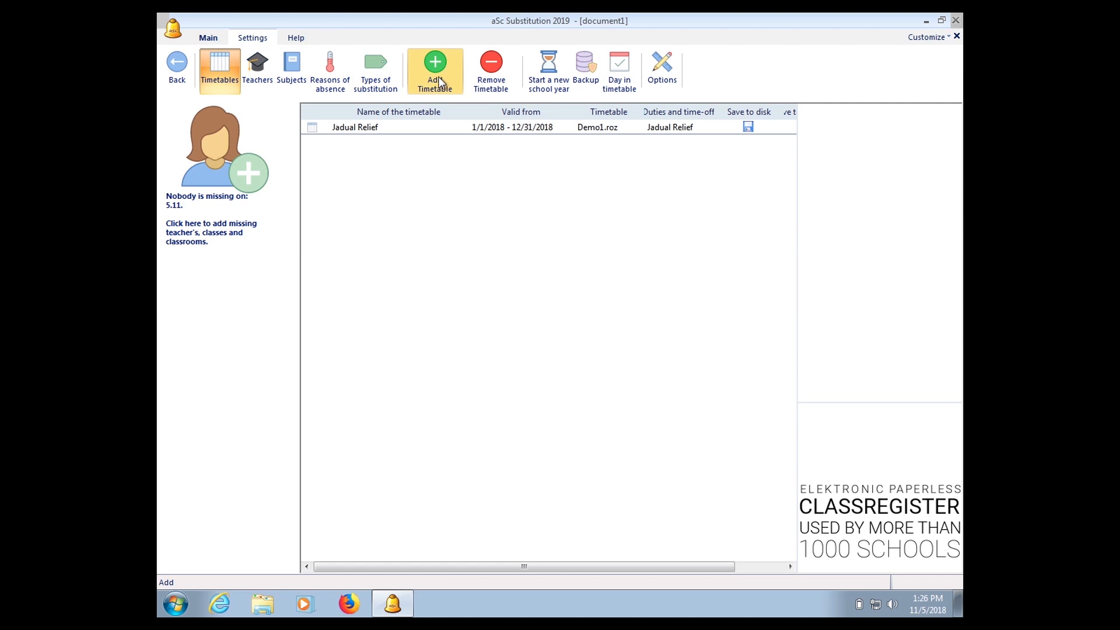
# - Add a timetable titled 'Relief 2' using the Demo1.roz file
pyautogui.click(434, 70)
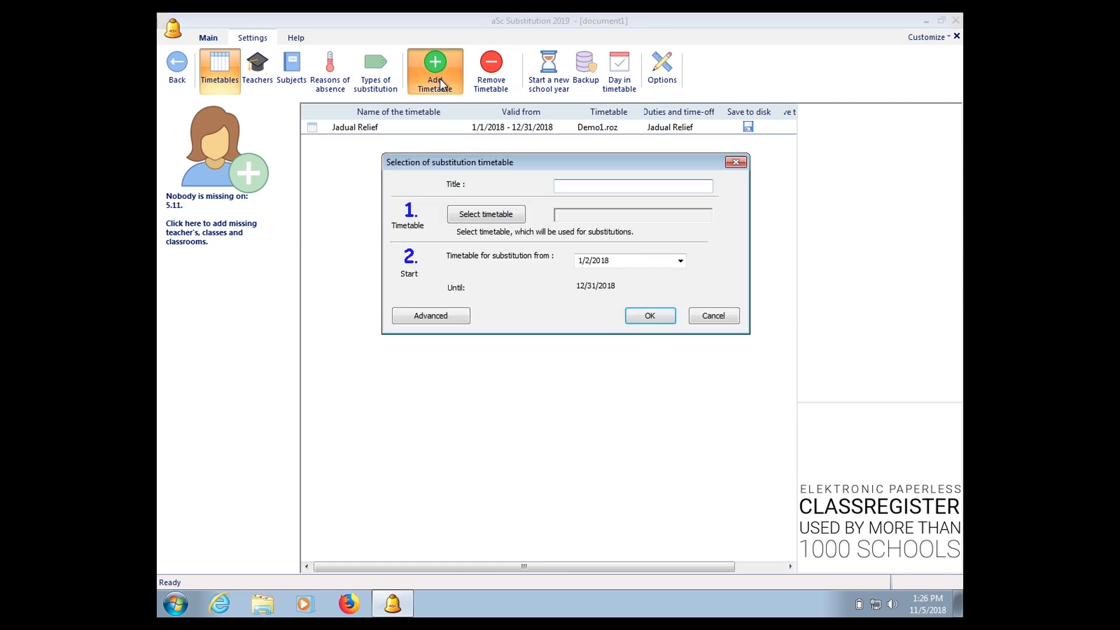
pyautogui.write('Re')
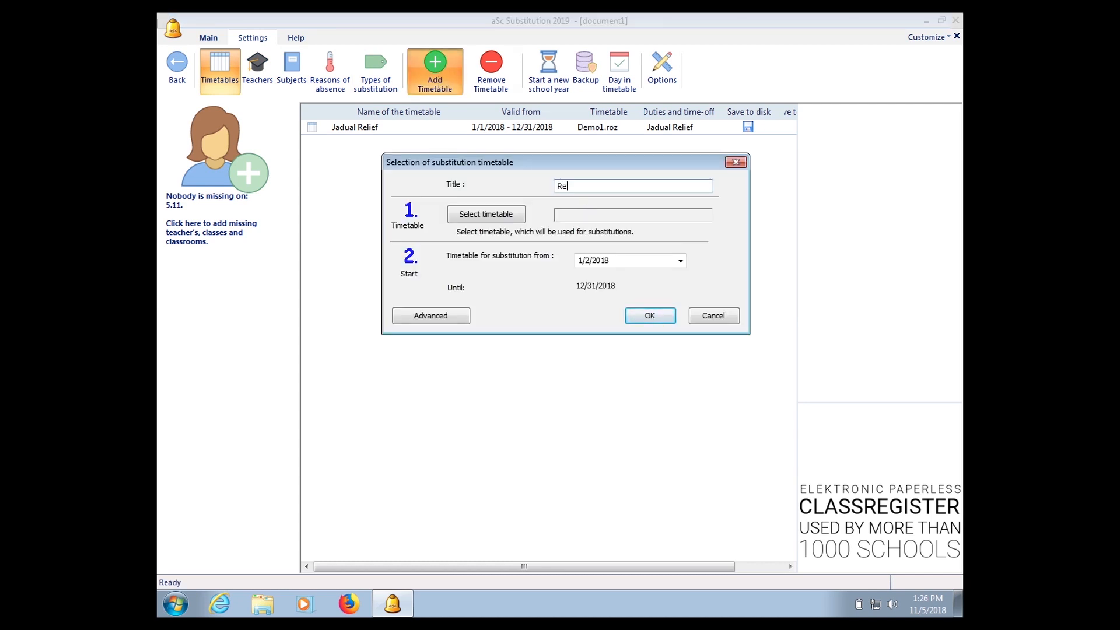
pyautogui.write('lief 2')
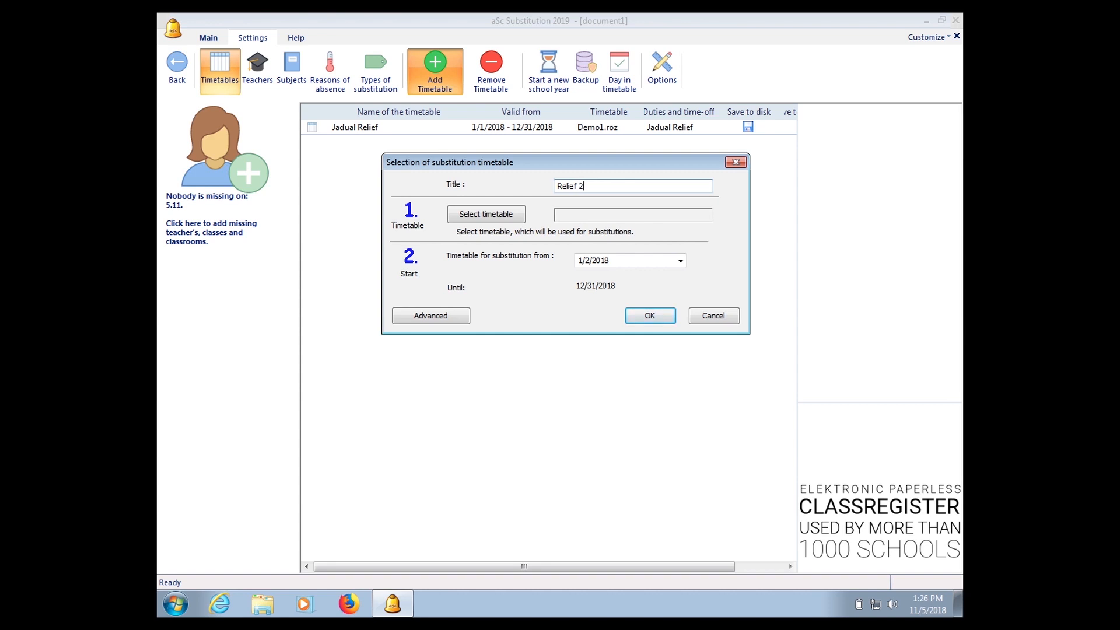
pyautogui.click(485, 214)
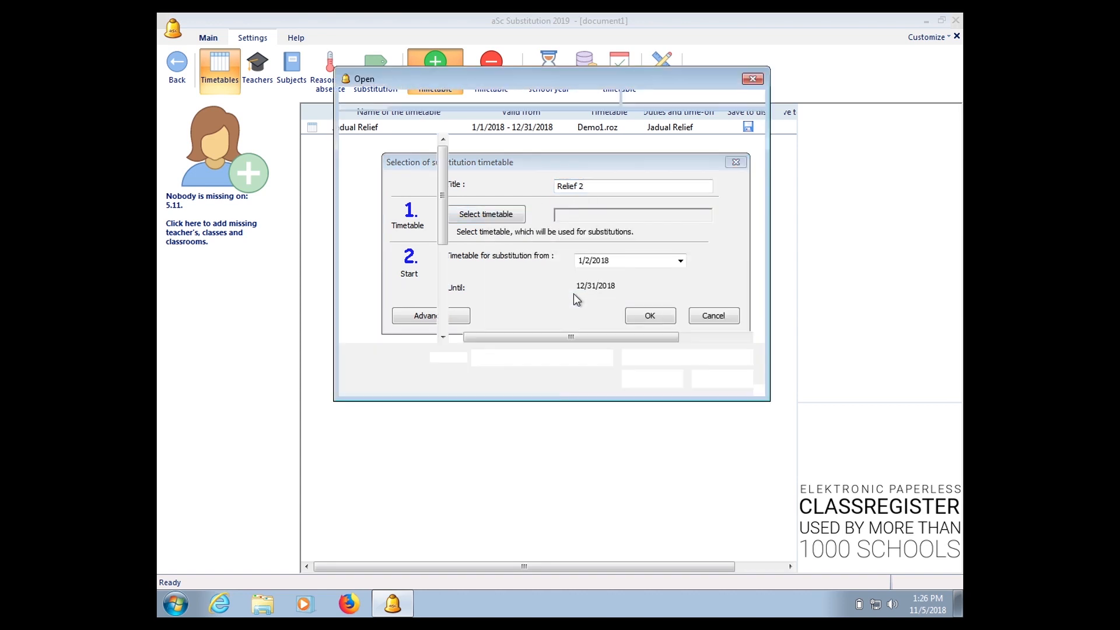
pyautogui.click(485, 215)
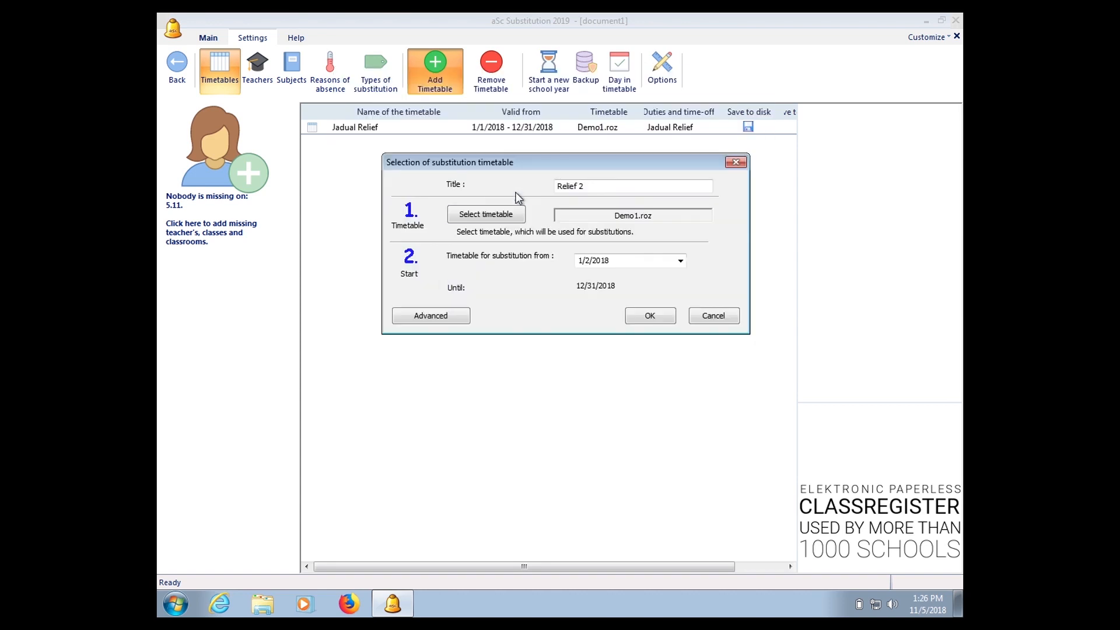
# - Set its start date to 11/5/2018 and confirm adding the timetable
pyautogui.click(679, 260)
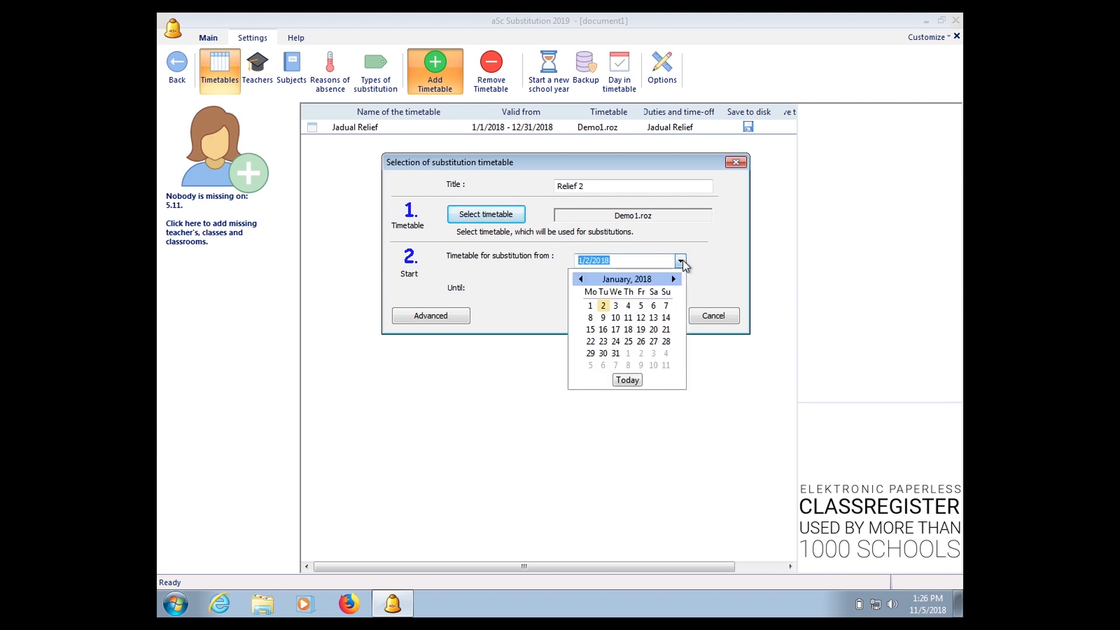
pyautogui.click(672, 279)
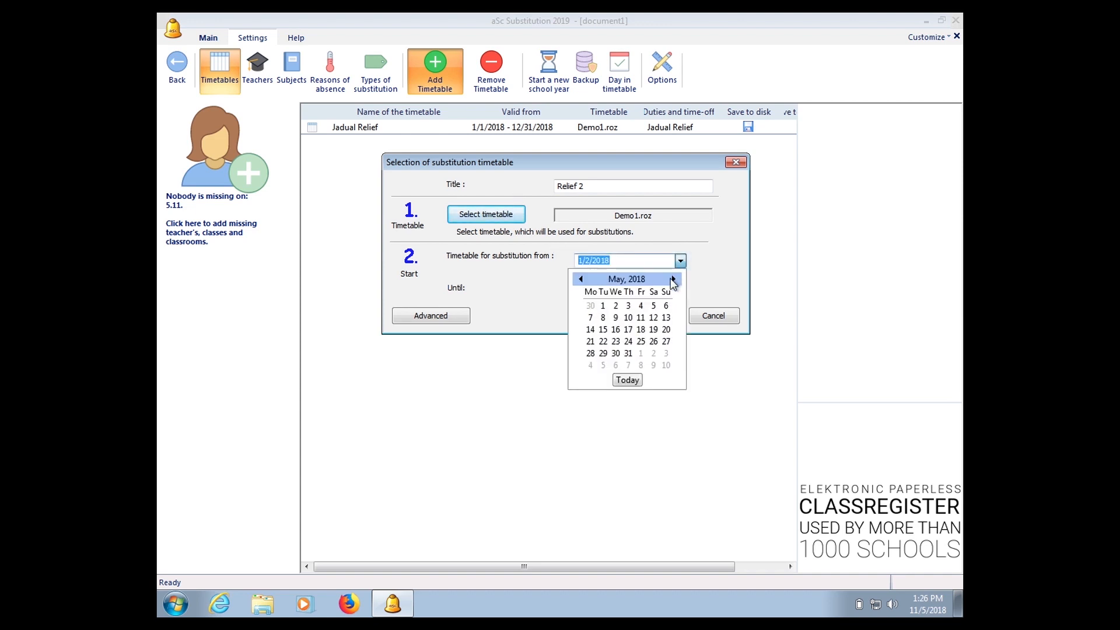
pyautogui.click(671, 279)
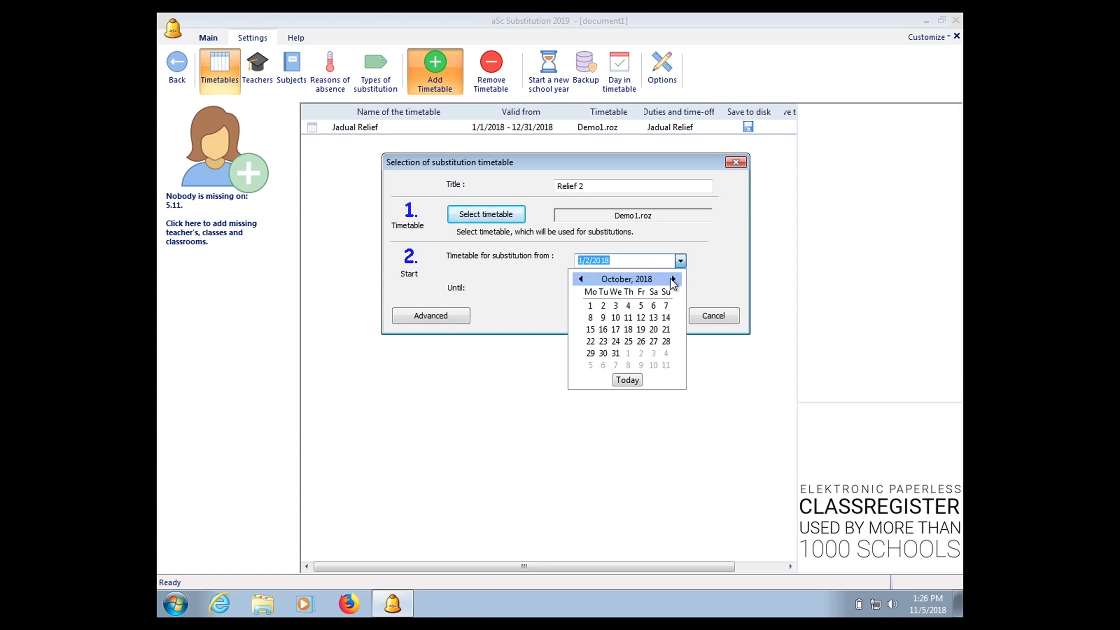
pyautogui.click(672, 279)
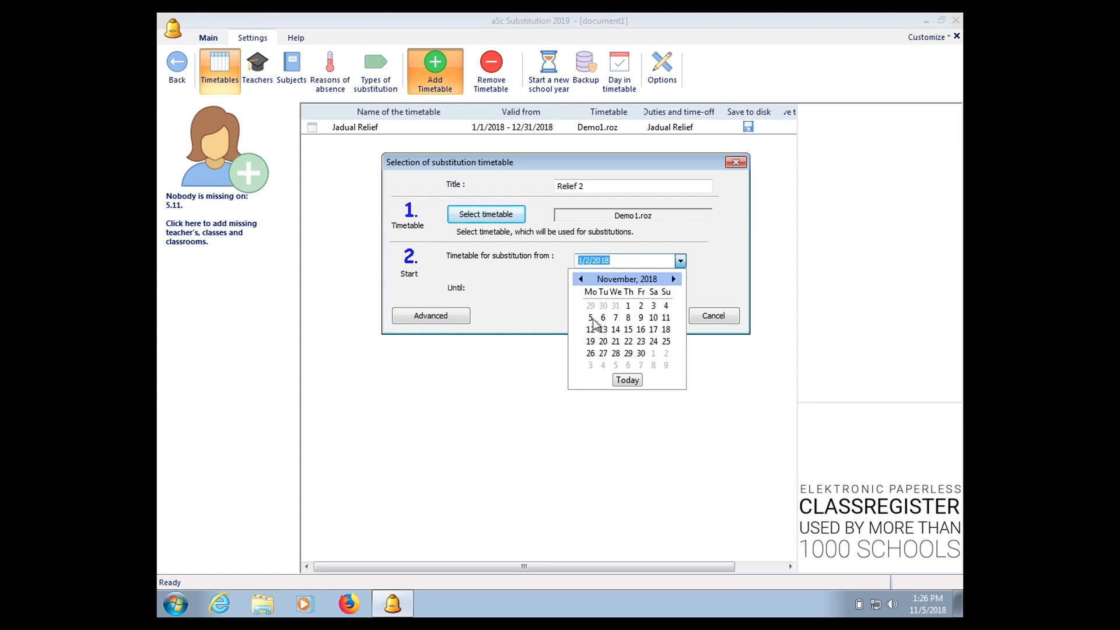
pyautogui.click(590, 318)
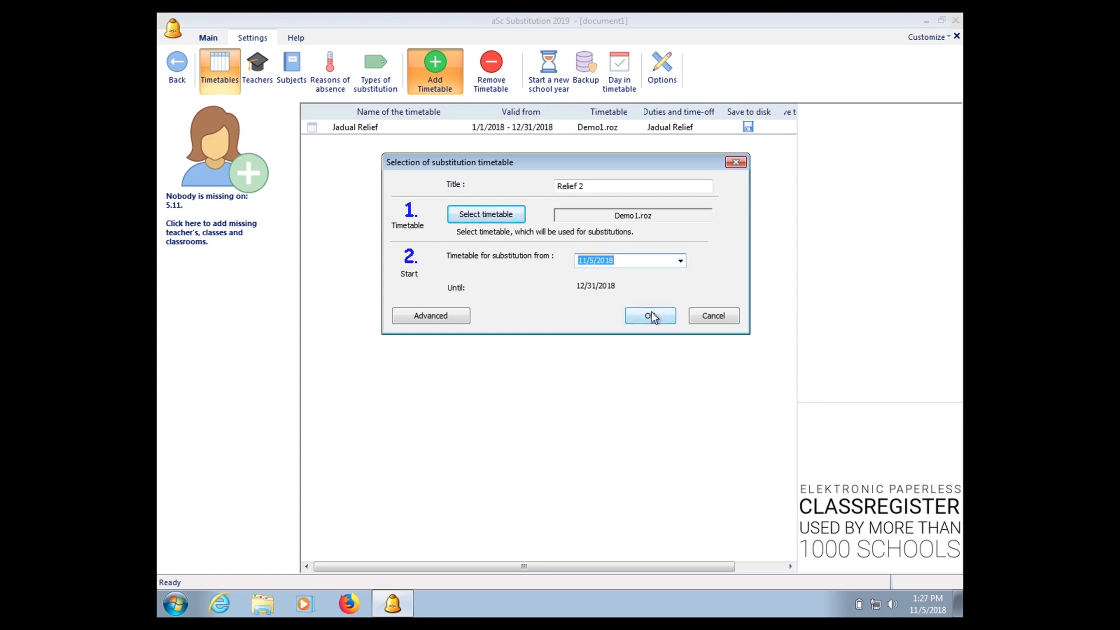
pyautogui.click(649, 316)
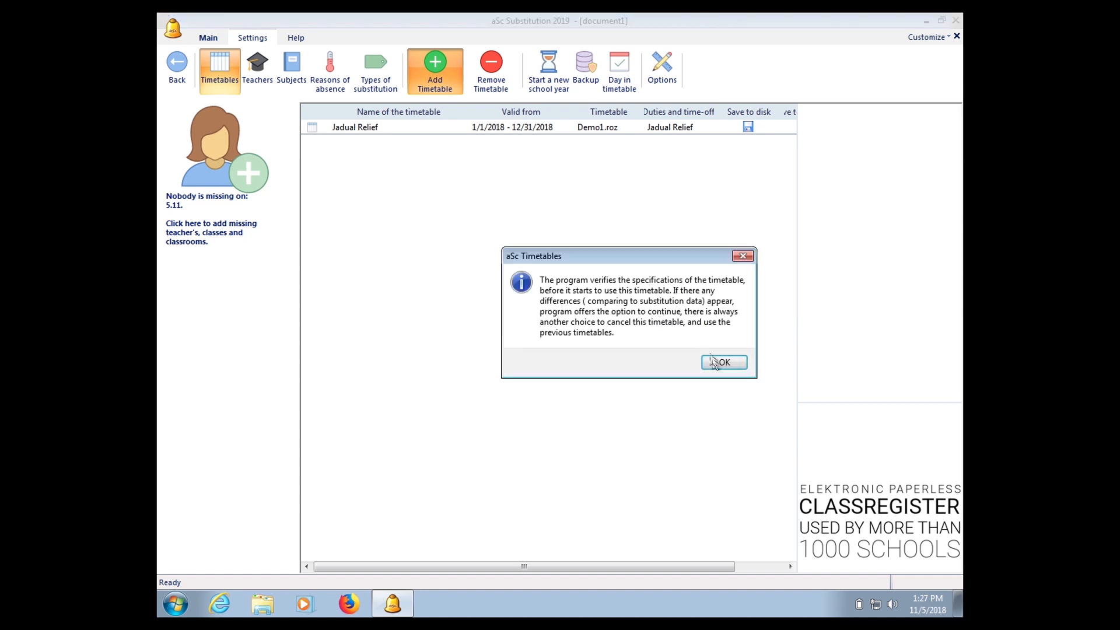
pyautogui.click(723, 363)
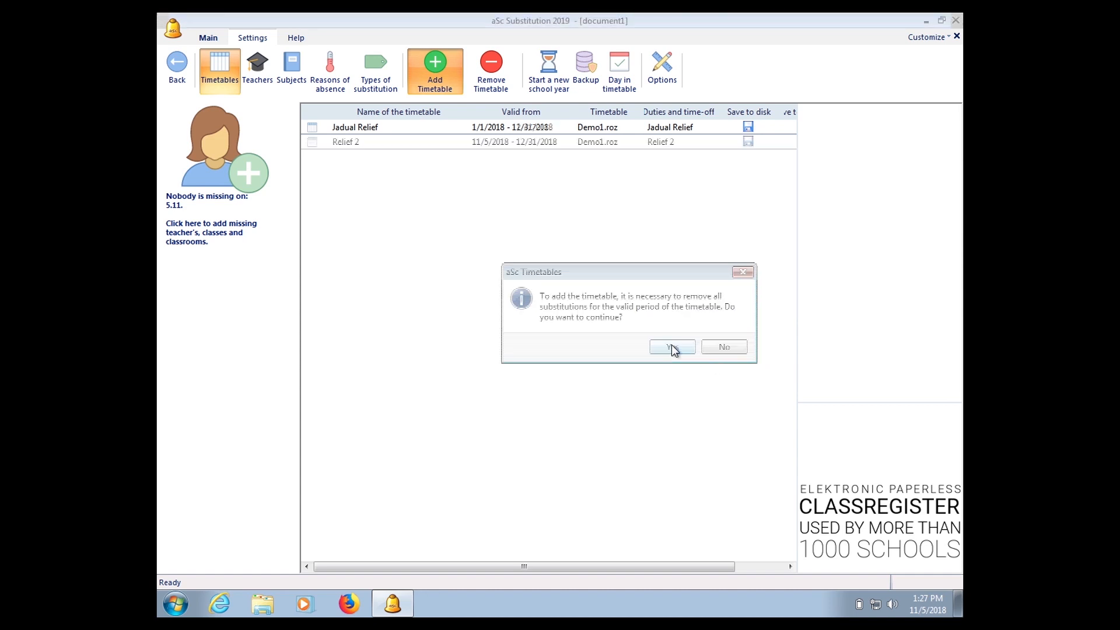
pyautogui.click(671, 347)
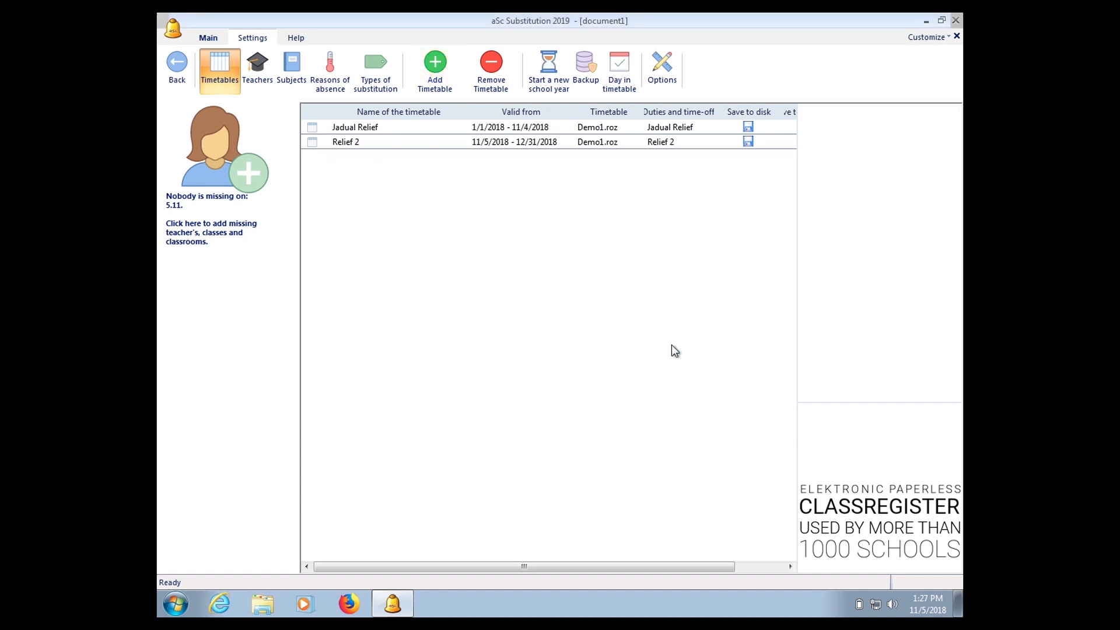
pyautogui.moveTo(477, 185)
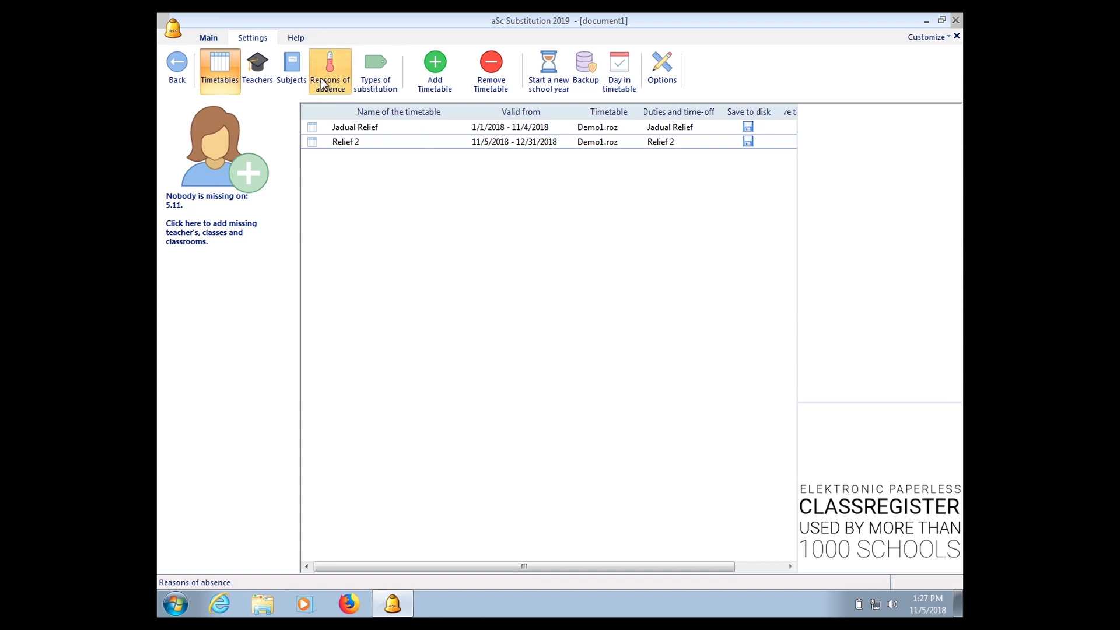
# - Create the absence reason 'Meeting' with short name 'Mtg'
pyautogui.click(330, 69)
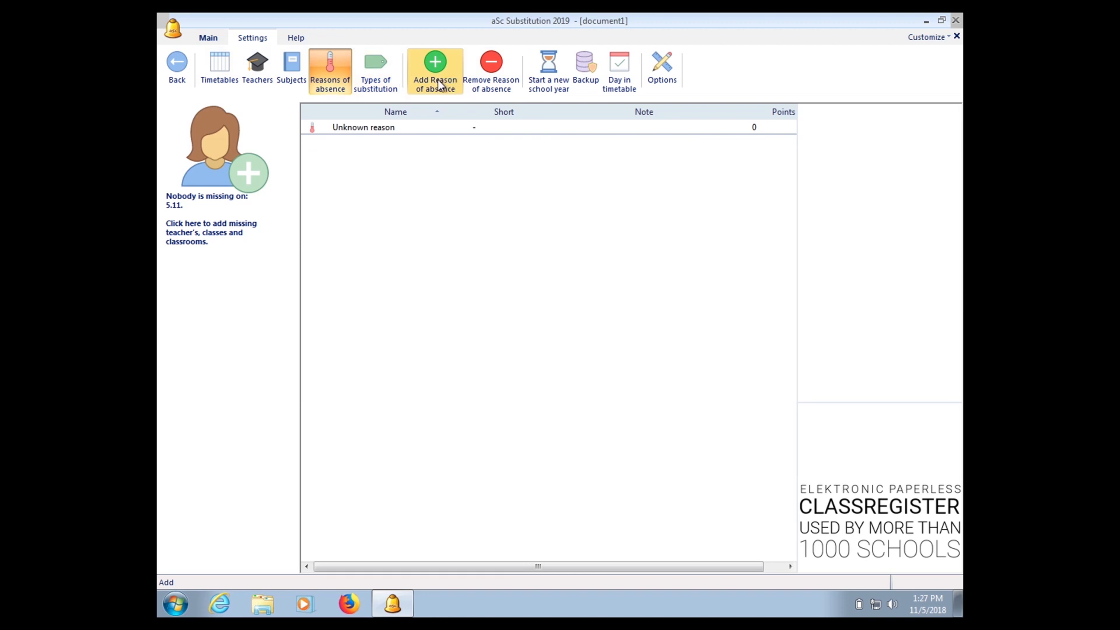
pyautogui.click(434, 64)
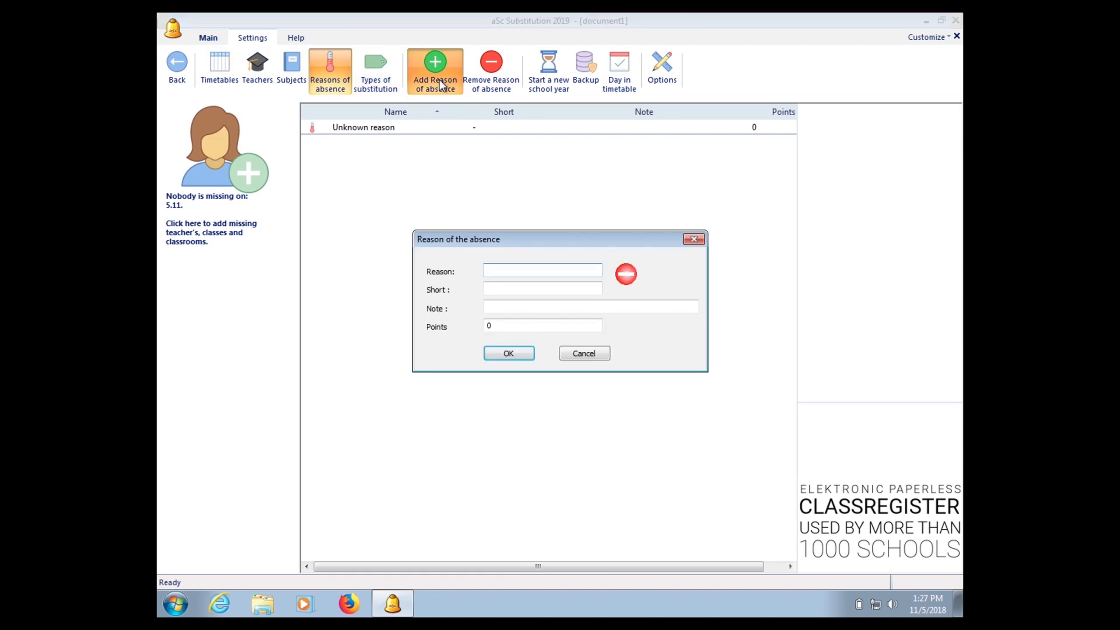
pyautogui.write('Meeting')
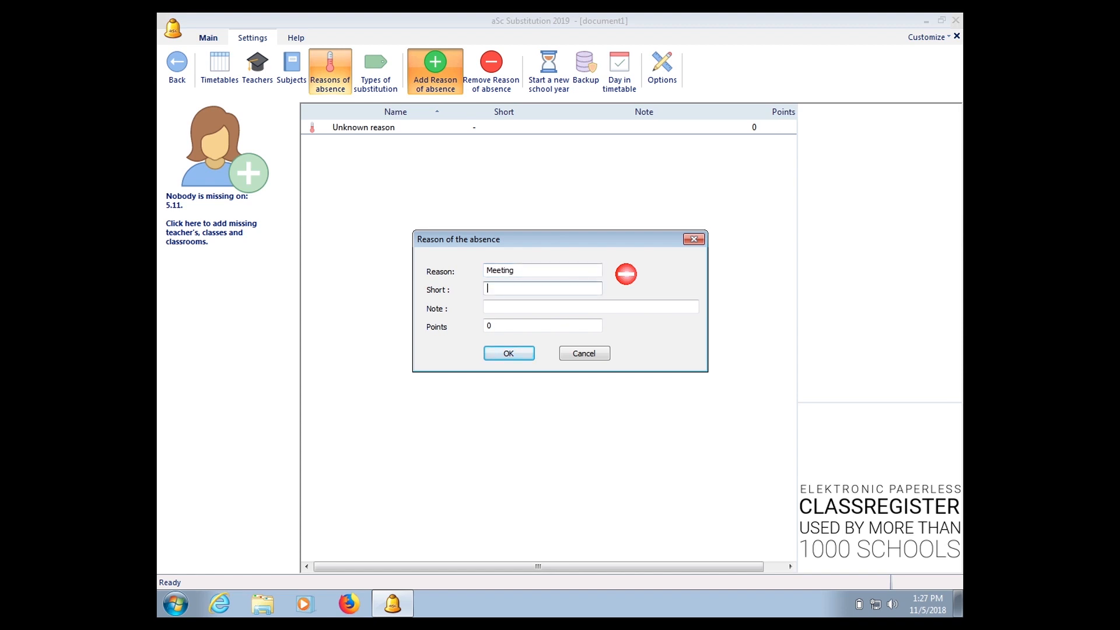
pyautogui.write('Mtg')
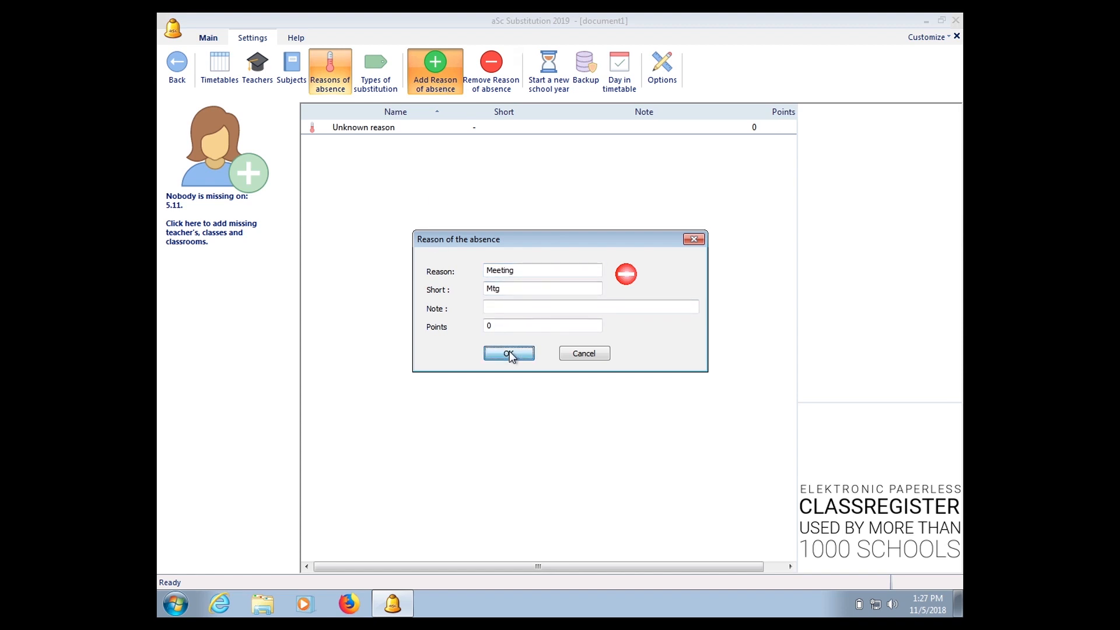
pyautogui.click(509, 353)
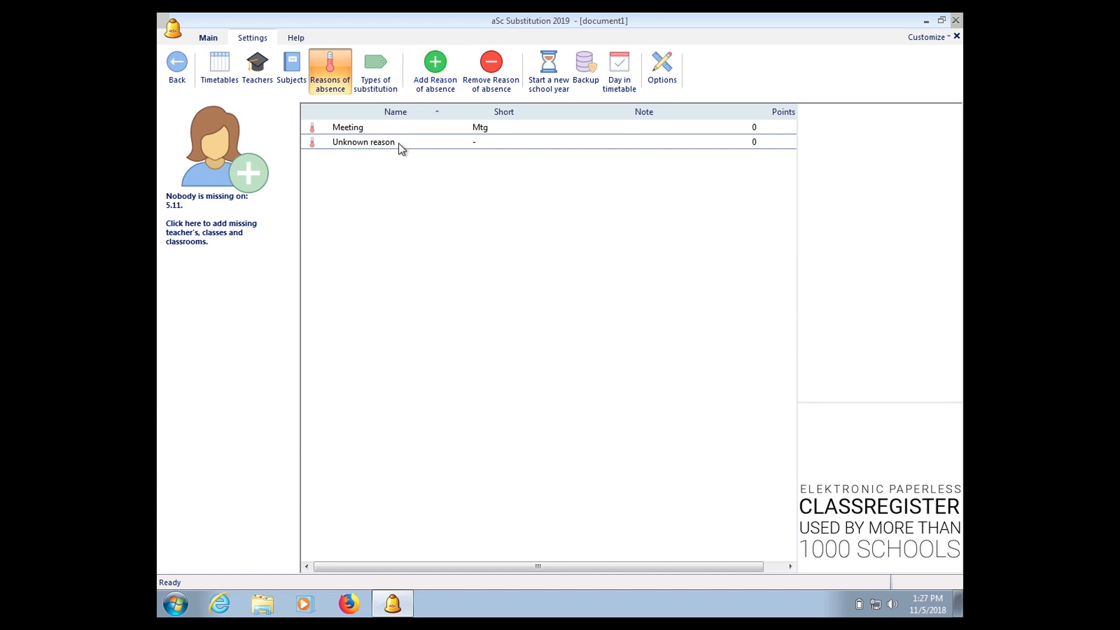
pyautogui.moveTo(219, 67)
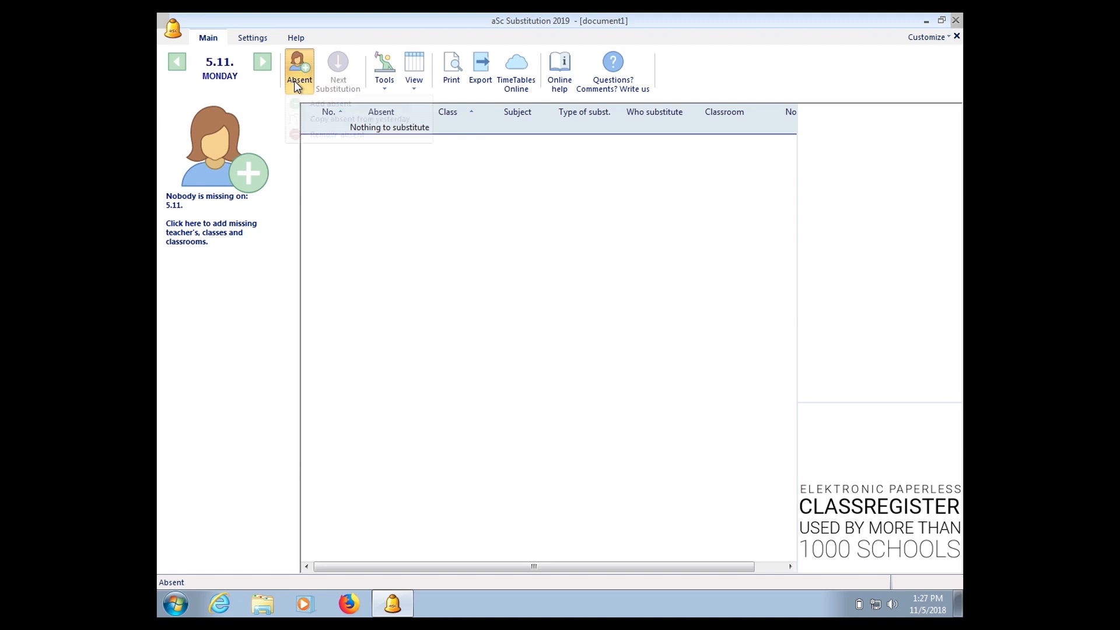
pyautogui.click(299, 68)
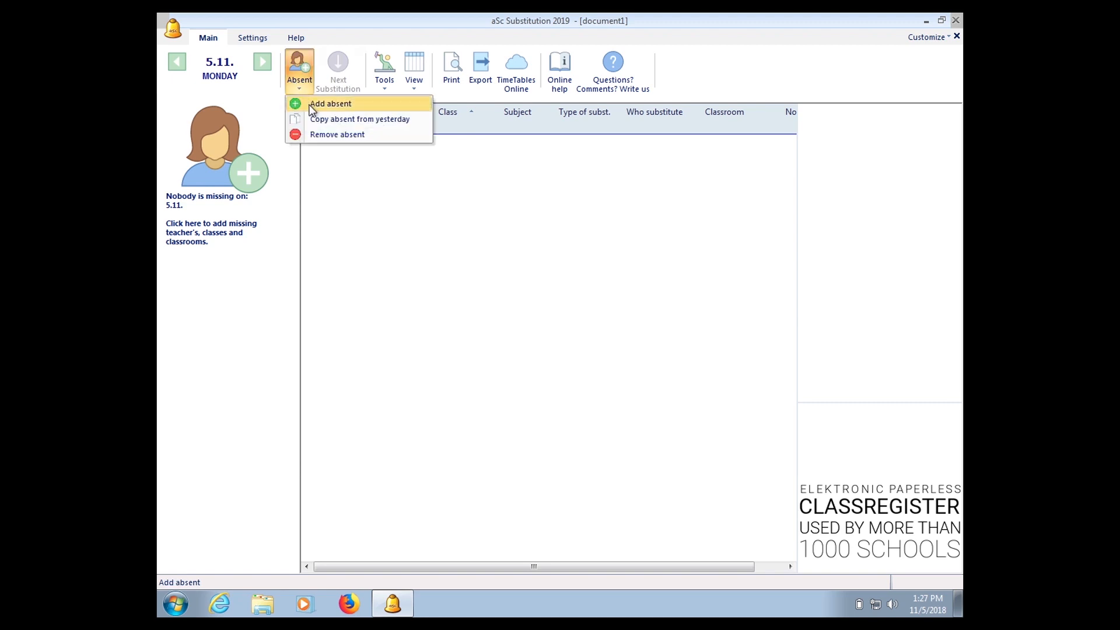
pyautogui.click(329, 103)
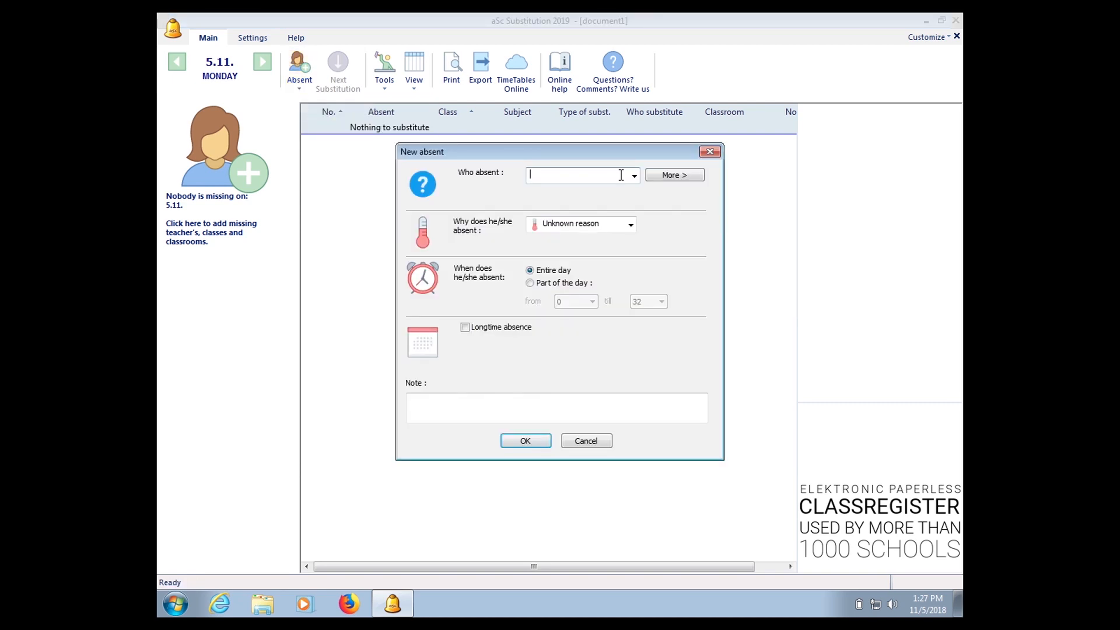
pyautogui.click(632, 175)
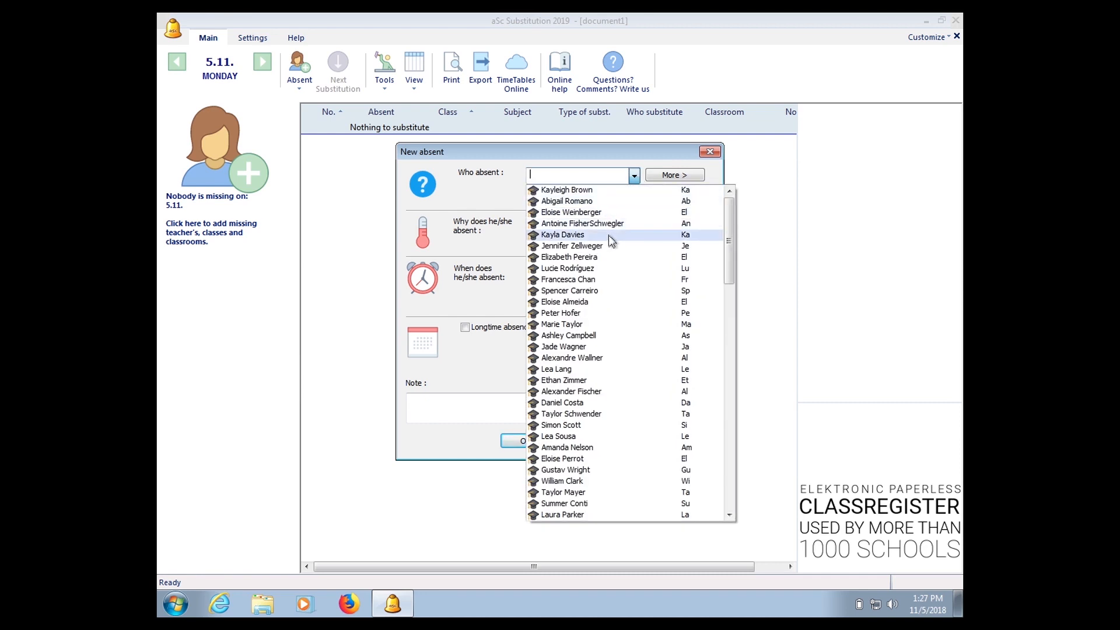
pyautogui.click(562, 235)
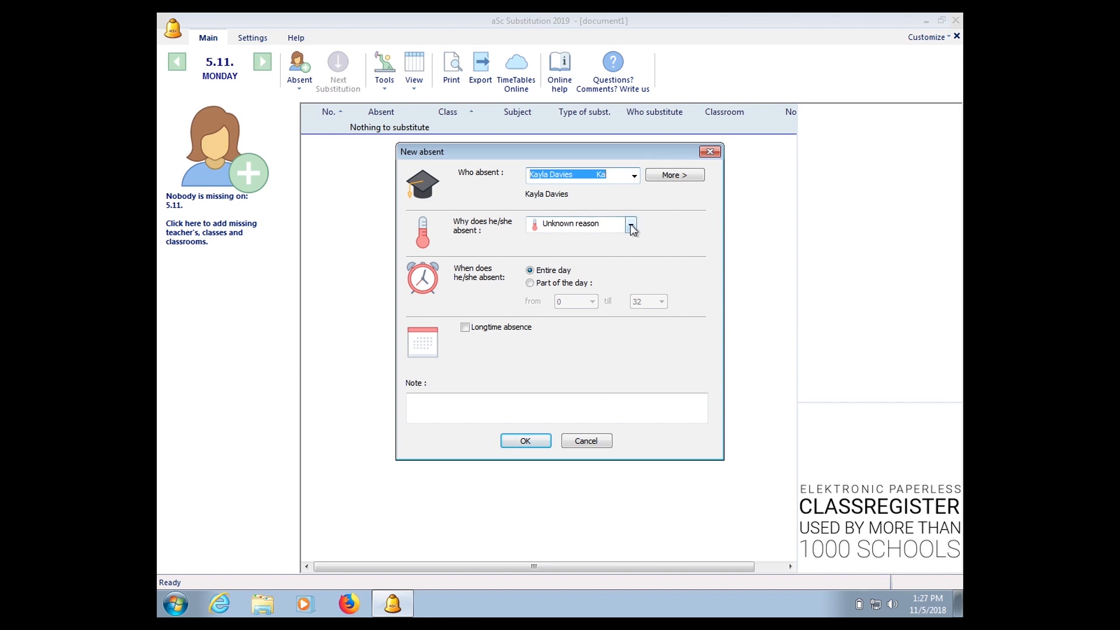
pyautogui.click(630, 223)
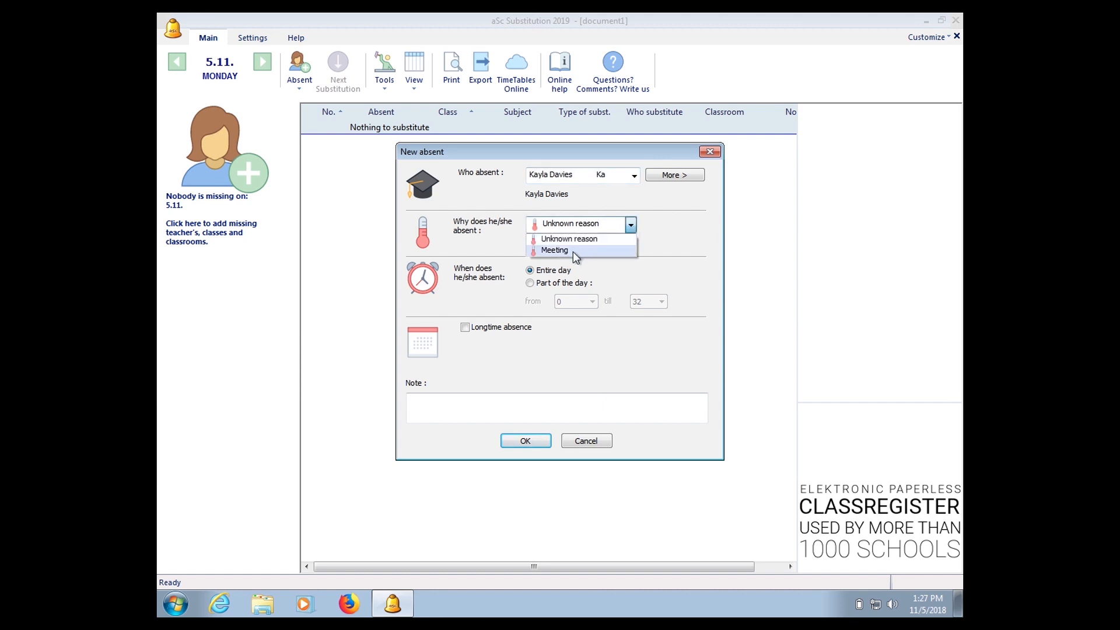
pyautogui.click(555, 250)
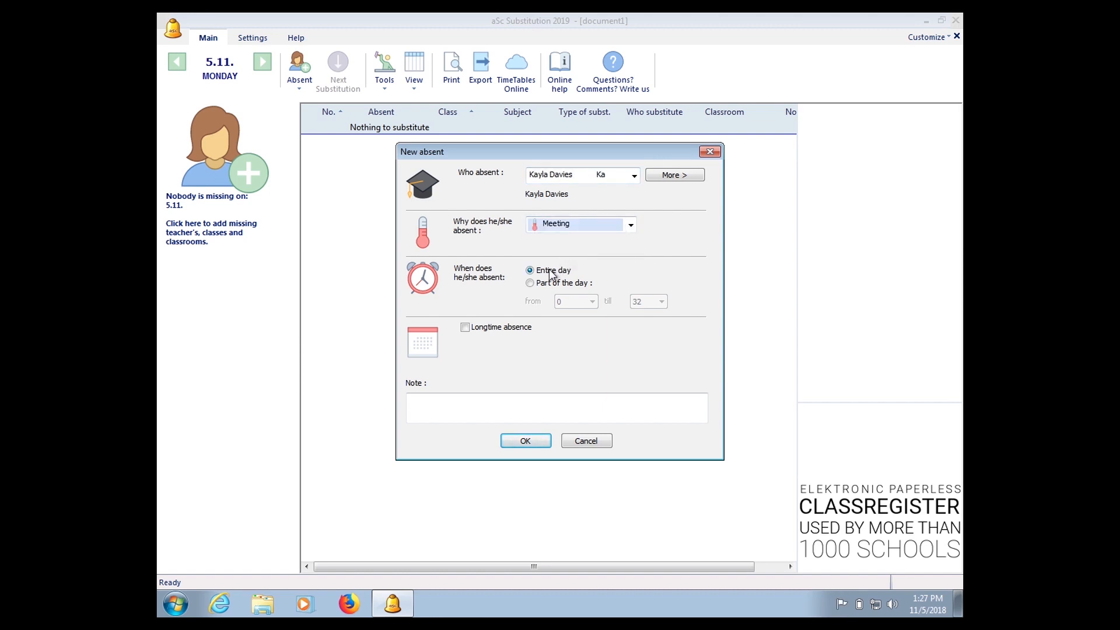
pyautogui.moveTo(547, 288)
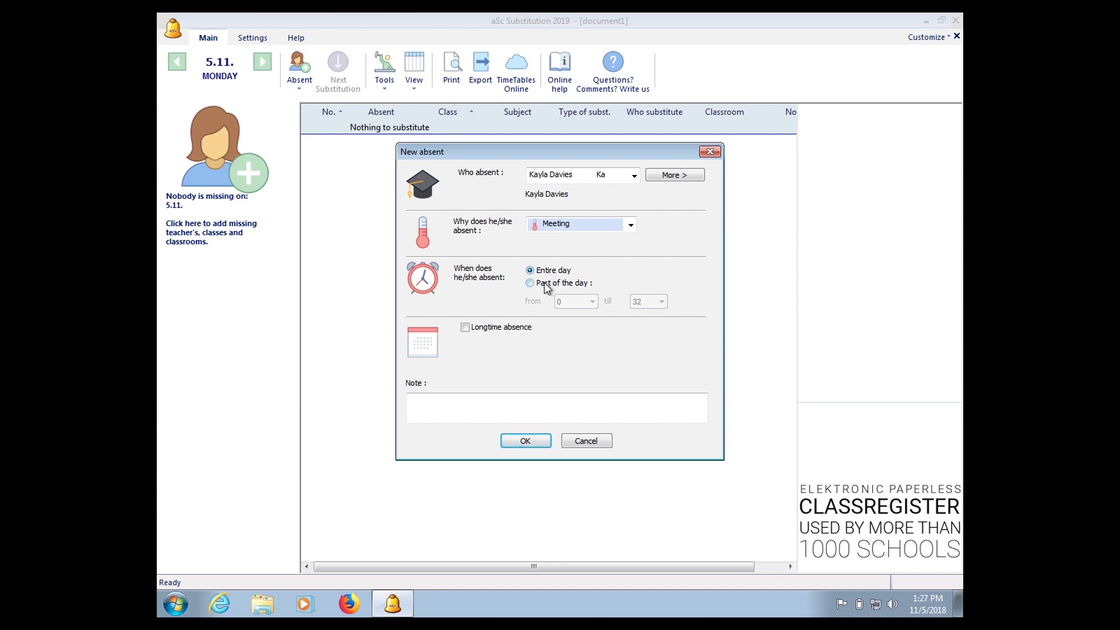
pyautogui.click(529, 282)
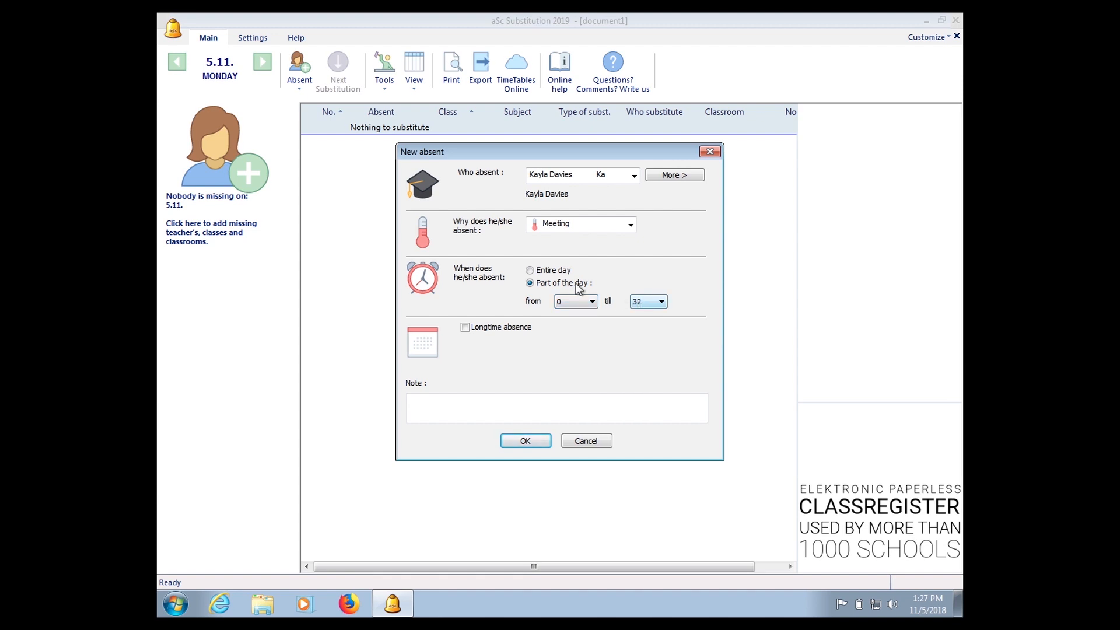
pyautogui.click(530, 270)
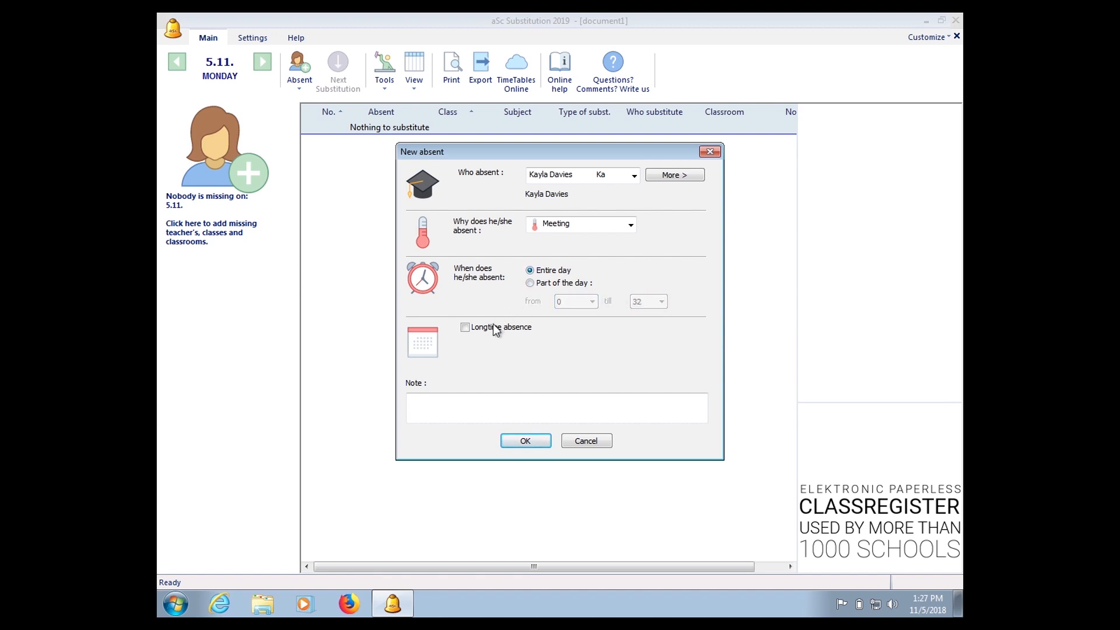
pyautogui.click(465, 328)
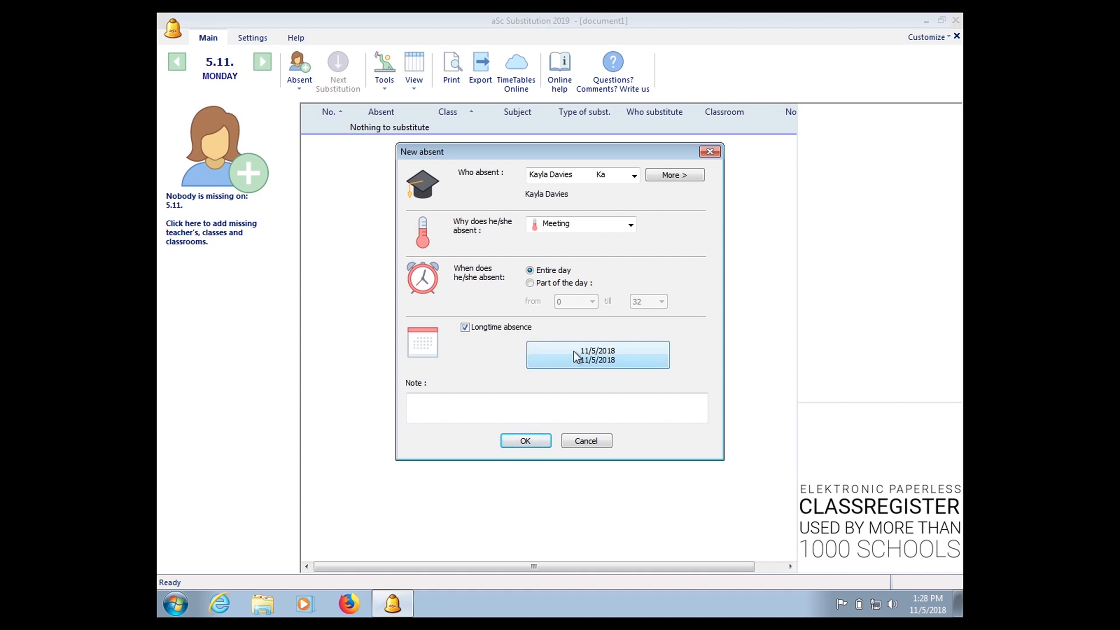
pyautogui.click(596, 356)
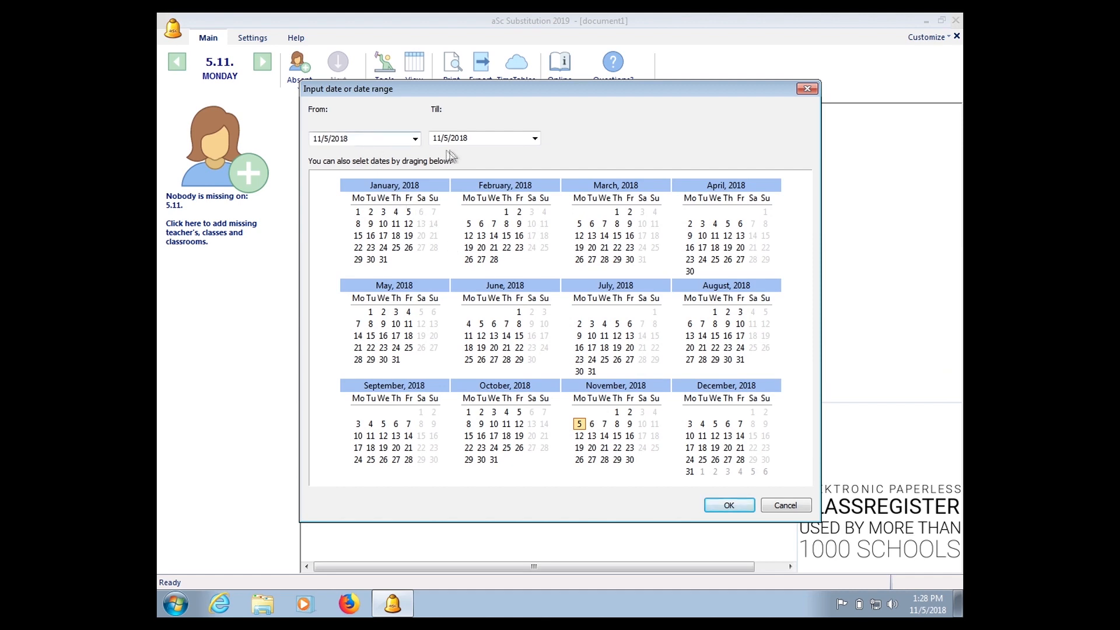
pyautogui.moveTo(714, 465)
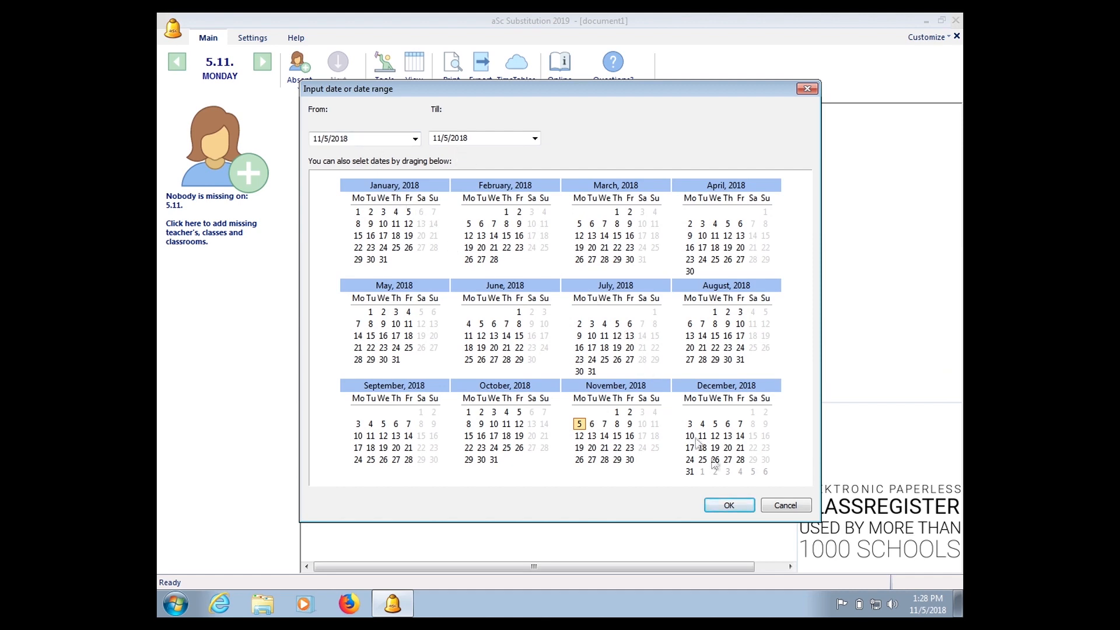
pyautogui.click(728, 505)
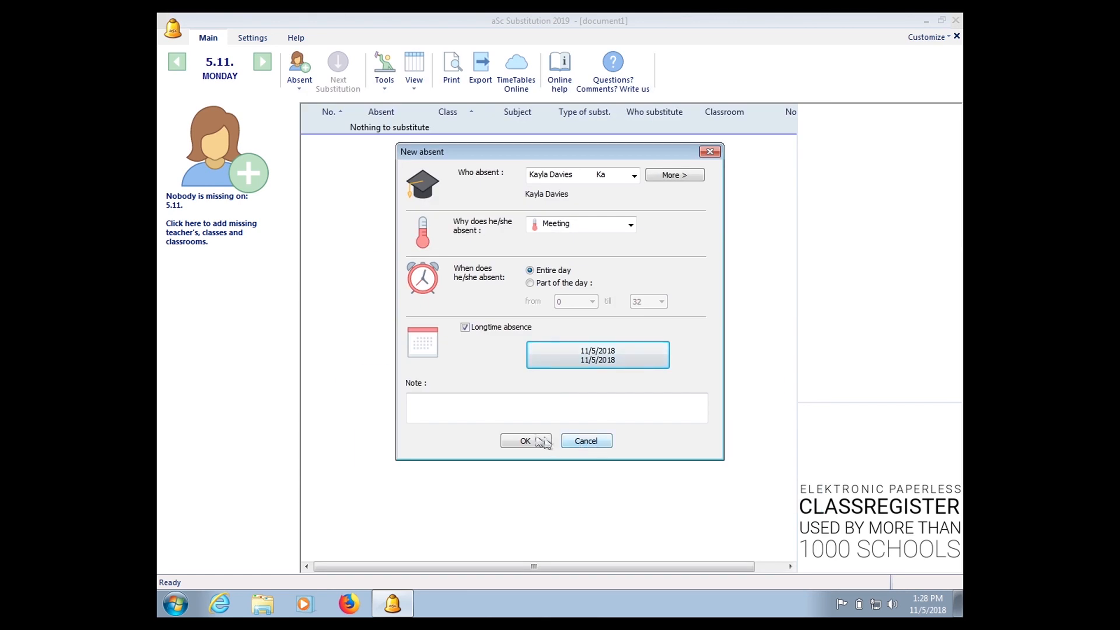
pyautogui.click(526, 441)
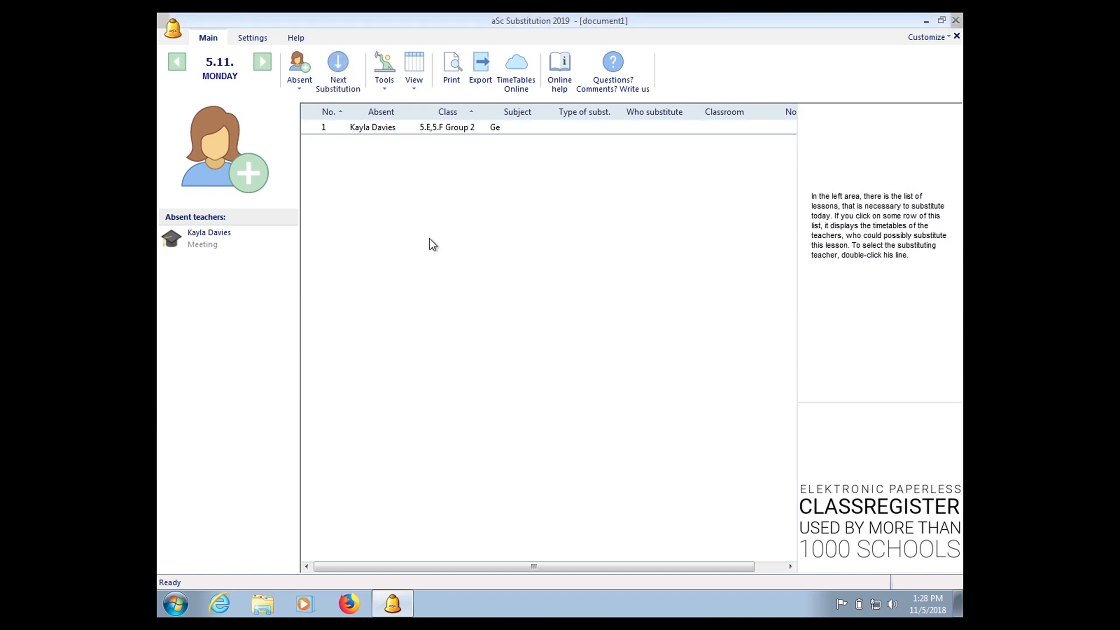
pyautogui.click(373, 128)
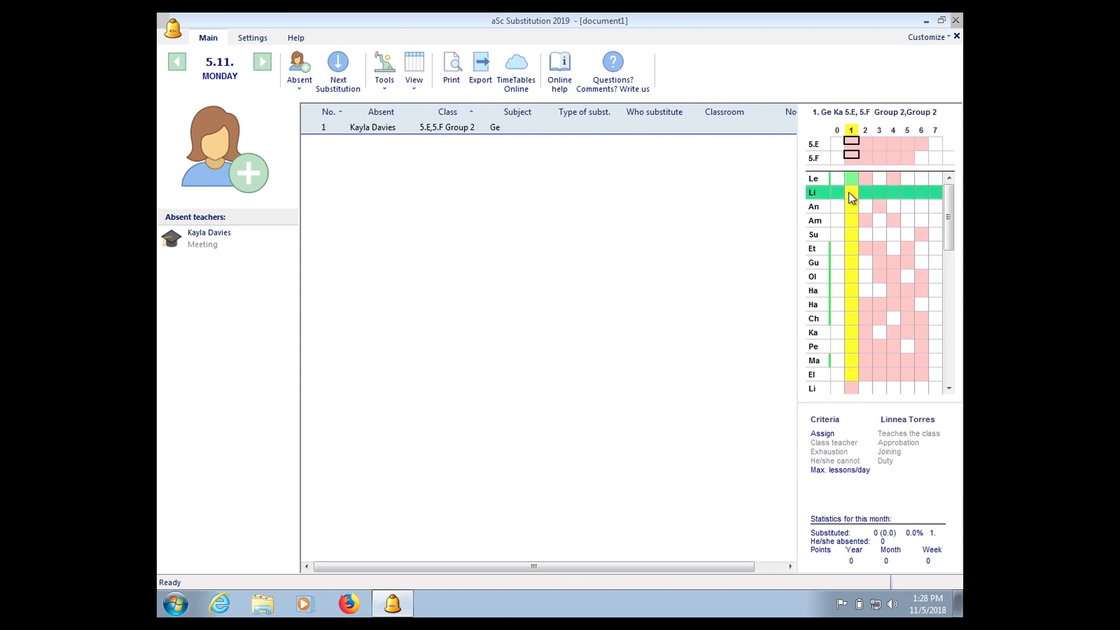
pyautogui.moveTo(675, 131)
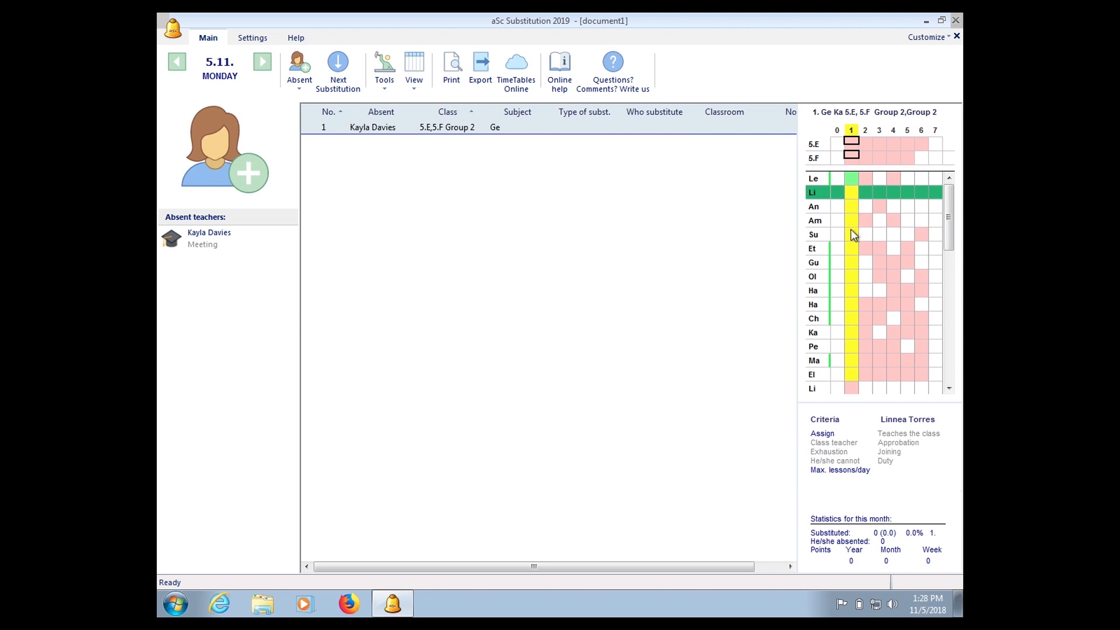
pyautogui.moveTo(856, 280)
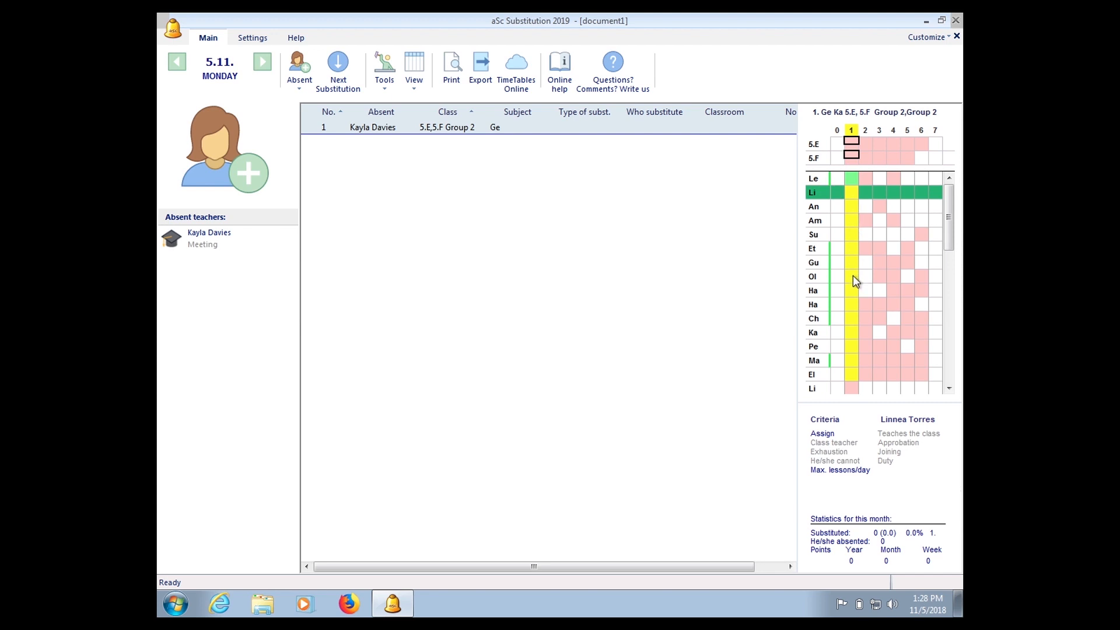
pyautogui.click(812, 276)
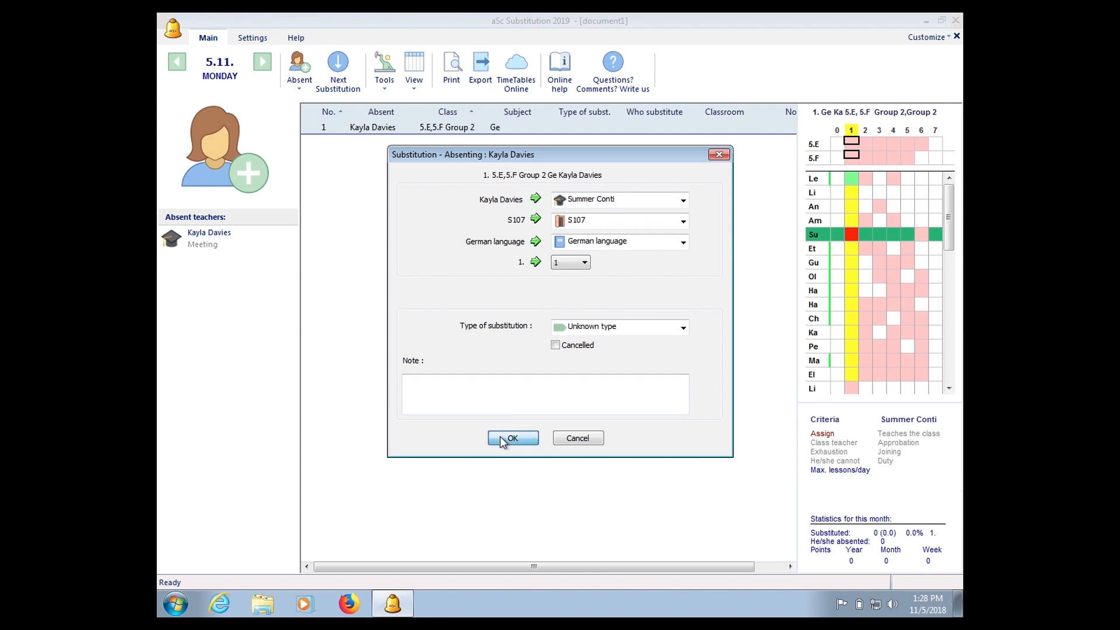
pyautogui.click(512, 438)
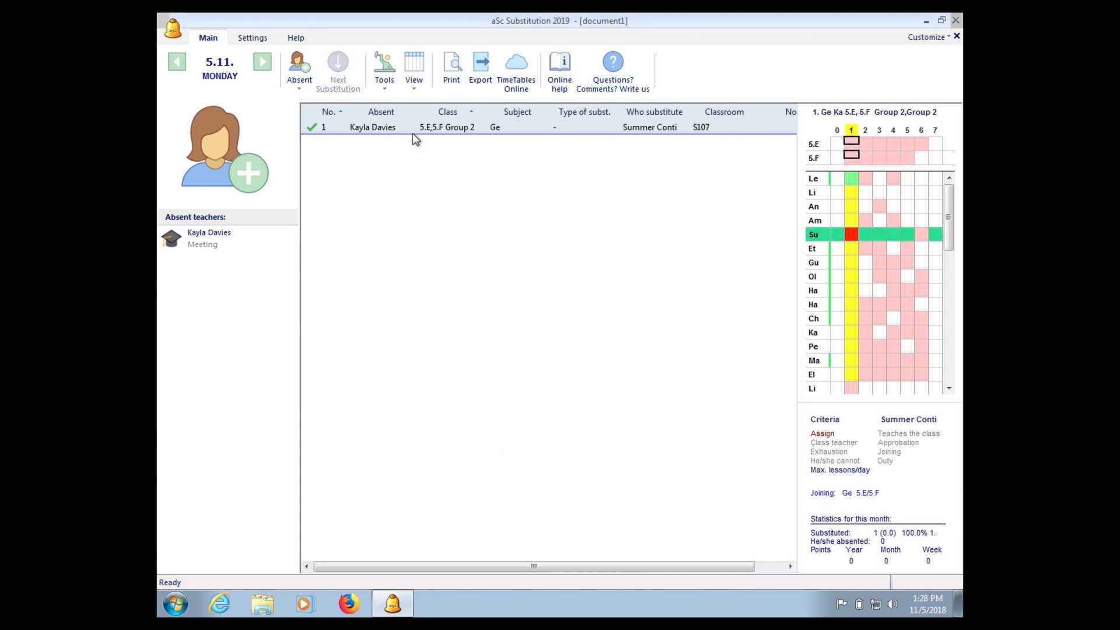
pyautogui.moveTo(363, 92)
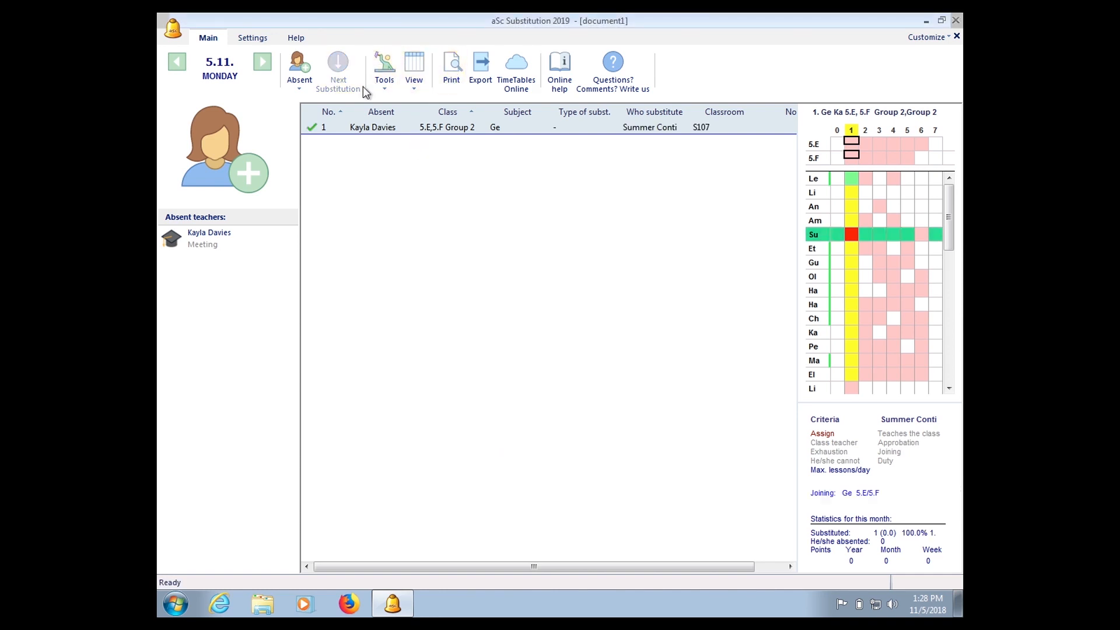
pyautogui.click(299, 68)
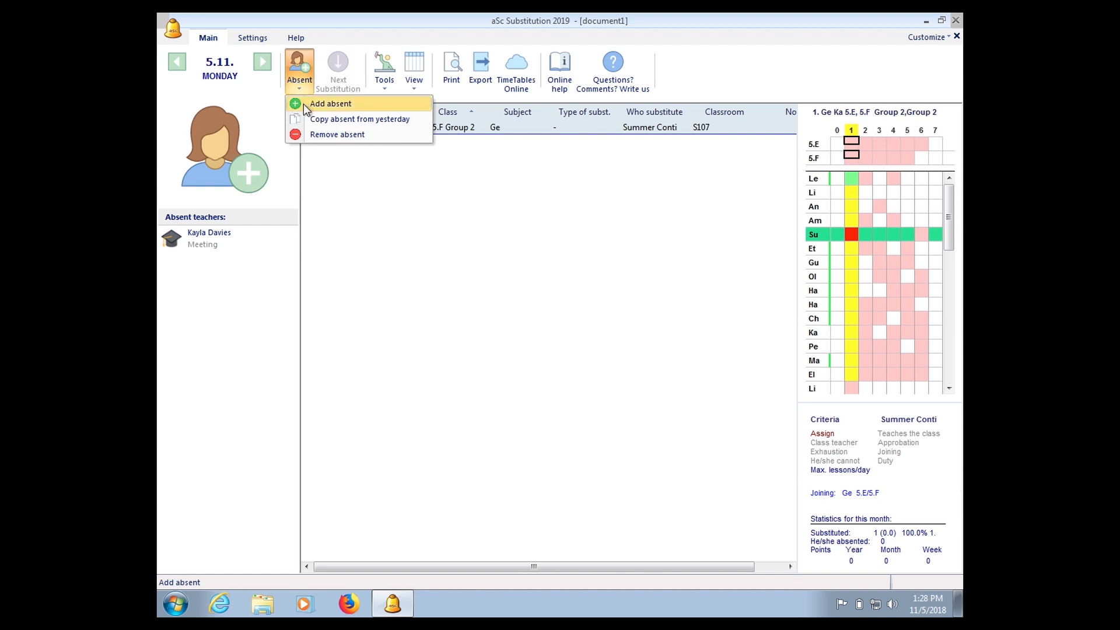
pyautogui.click(330, 103)
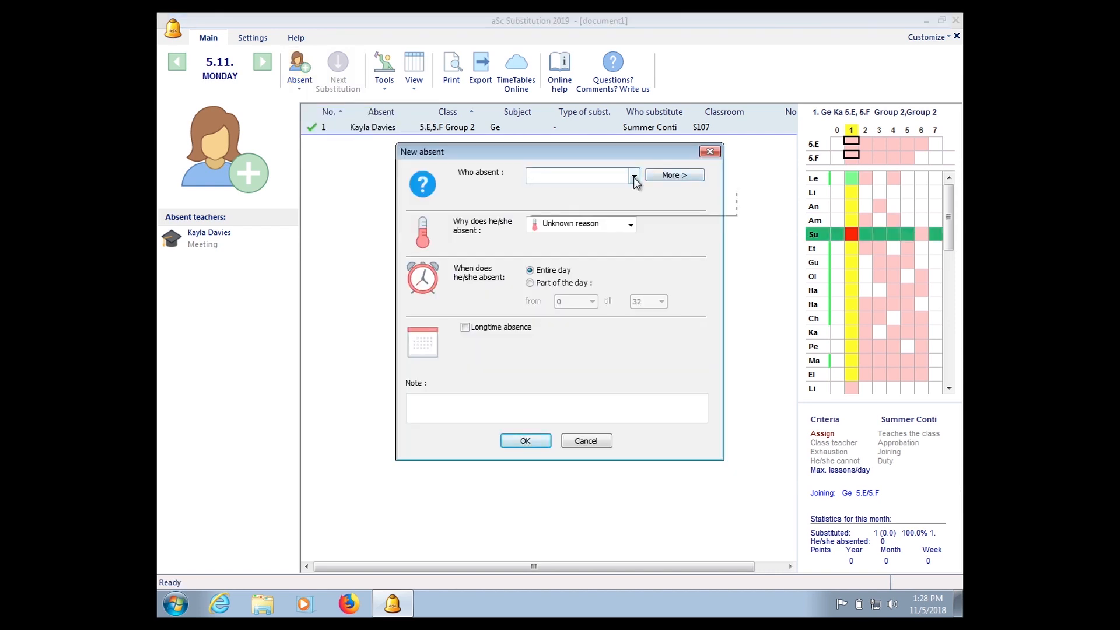
pyautogui.click(633, 175)
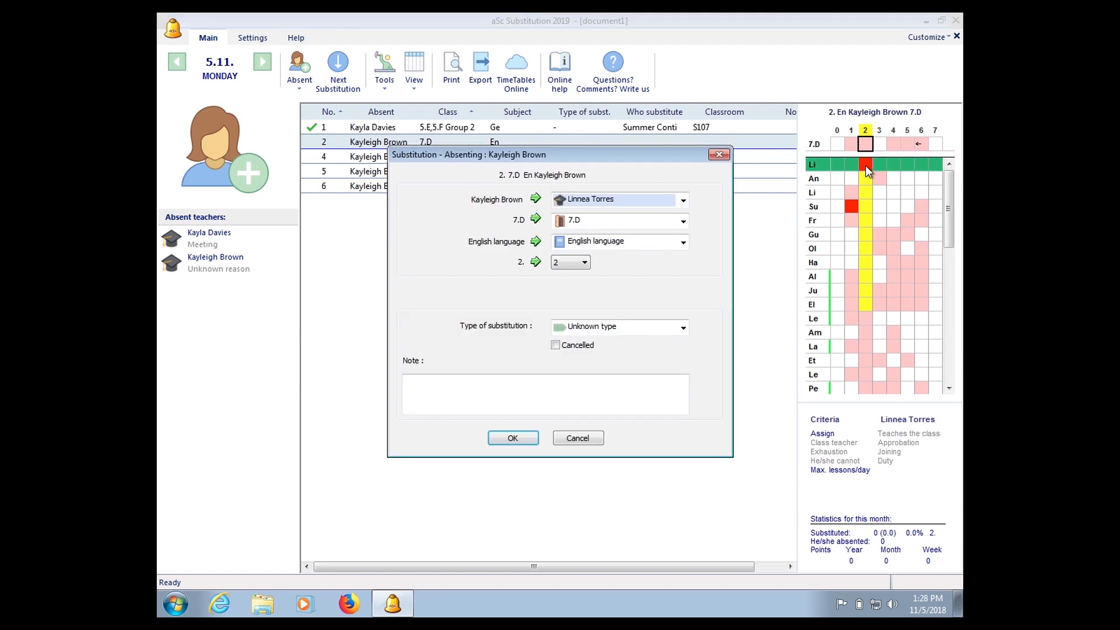
pyautogui.click(512, 437)
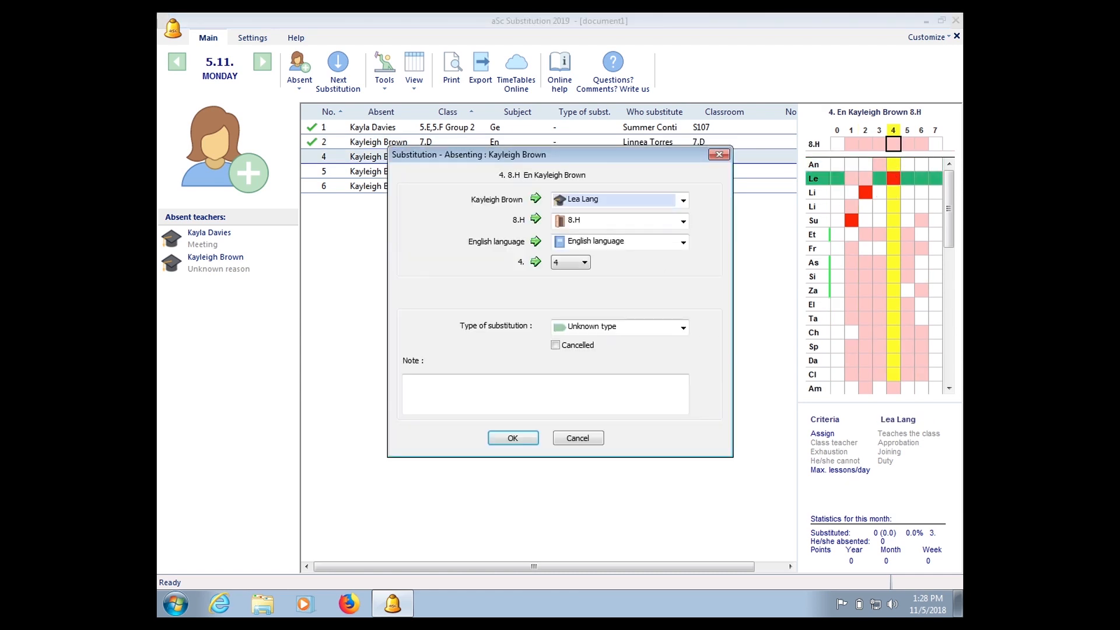
pyautogui.click(512, 438)
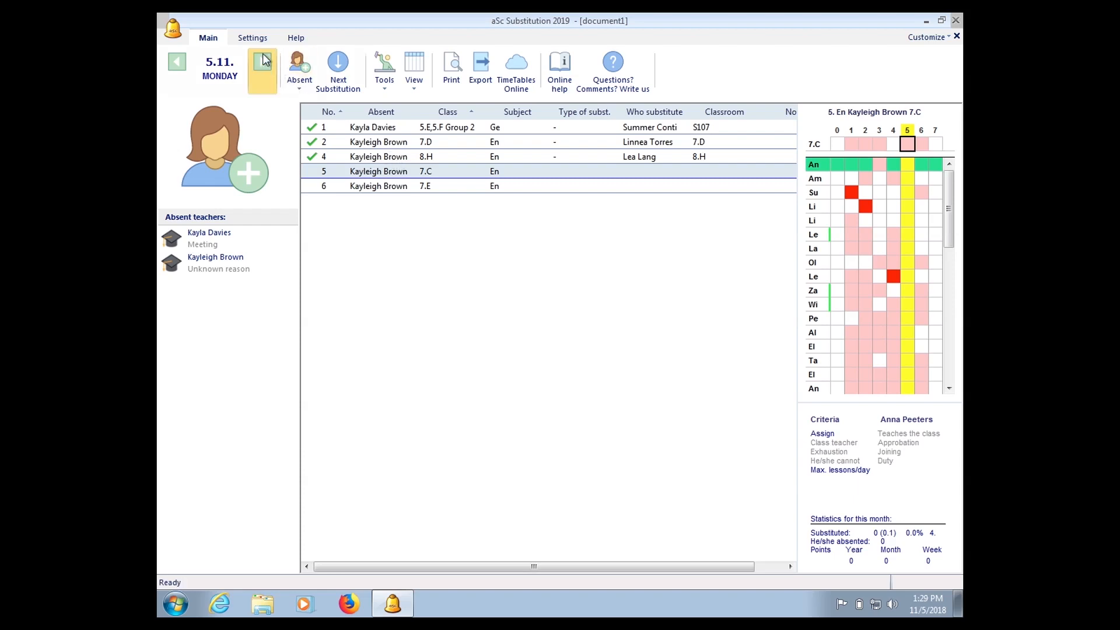
pyautogui.moveTo(252, 38)
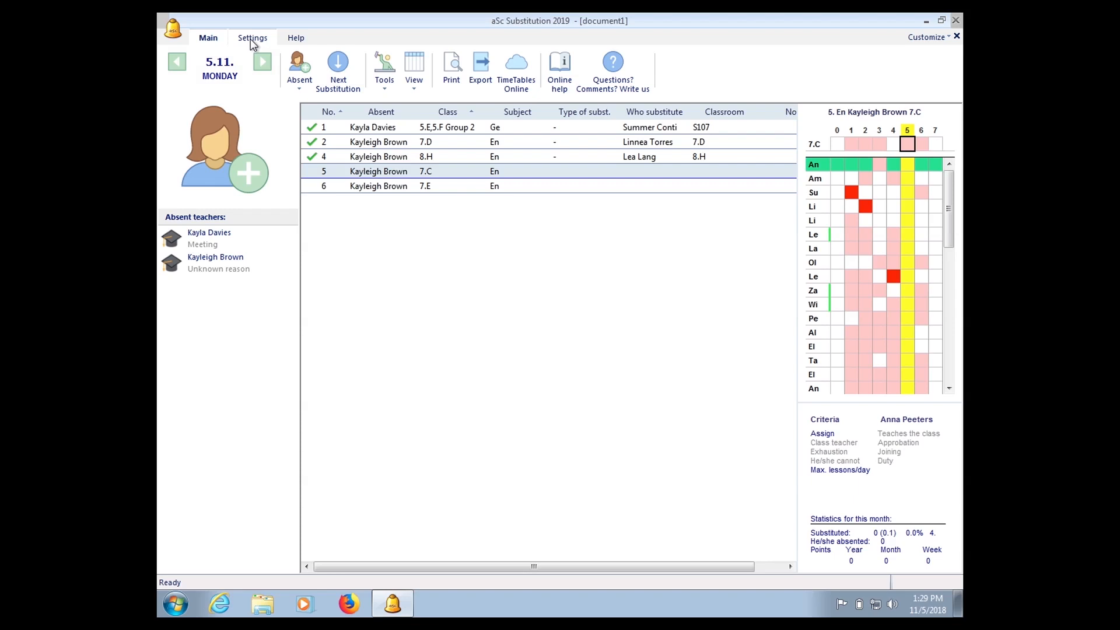
# - Show the Criteria tab in Settings > Options, listing weights like Duty 10000
pyautogui.click(252, 37)
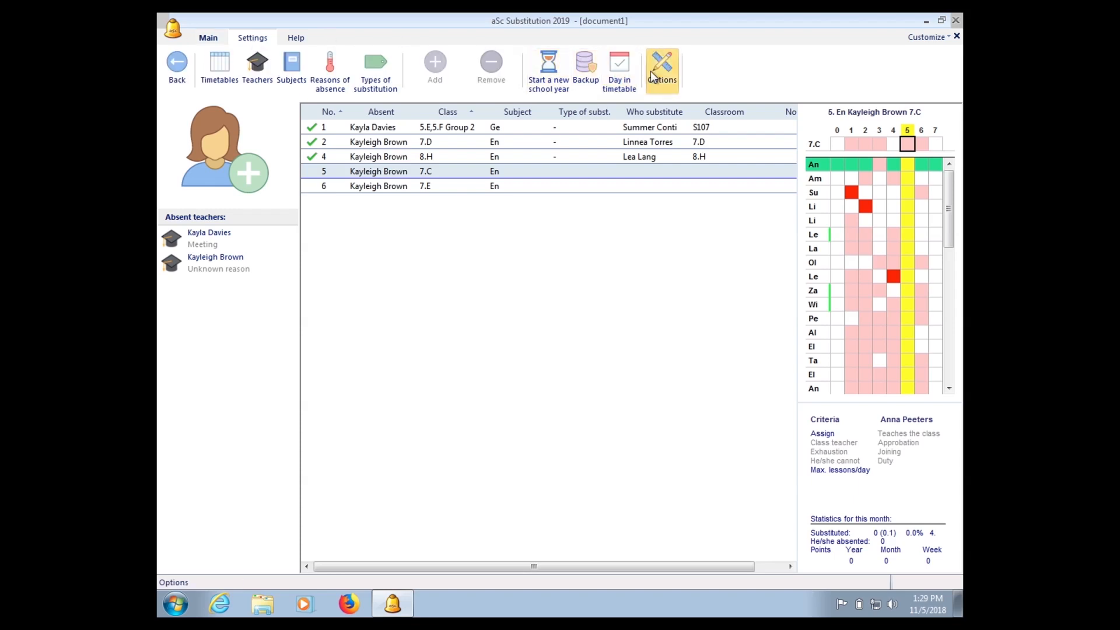
pyautogui.click(661, 67)
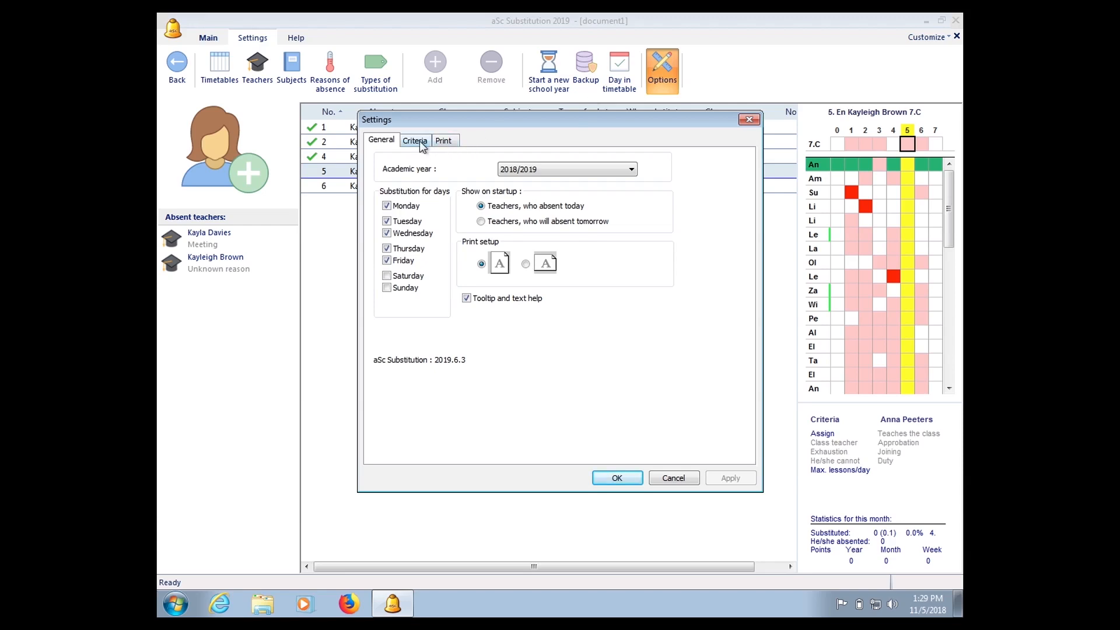
pyautogui.click(414, 140)
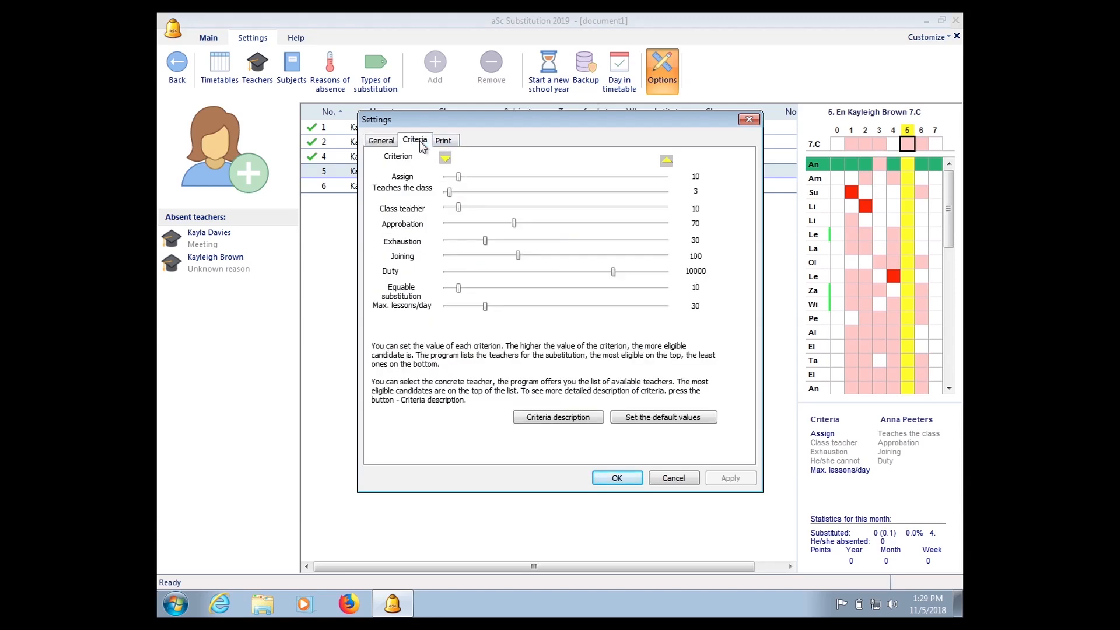
pyautogui.moveTo(457, 207)
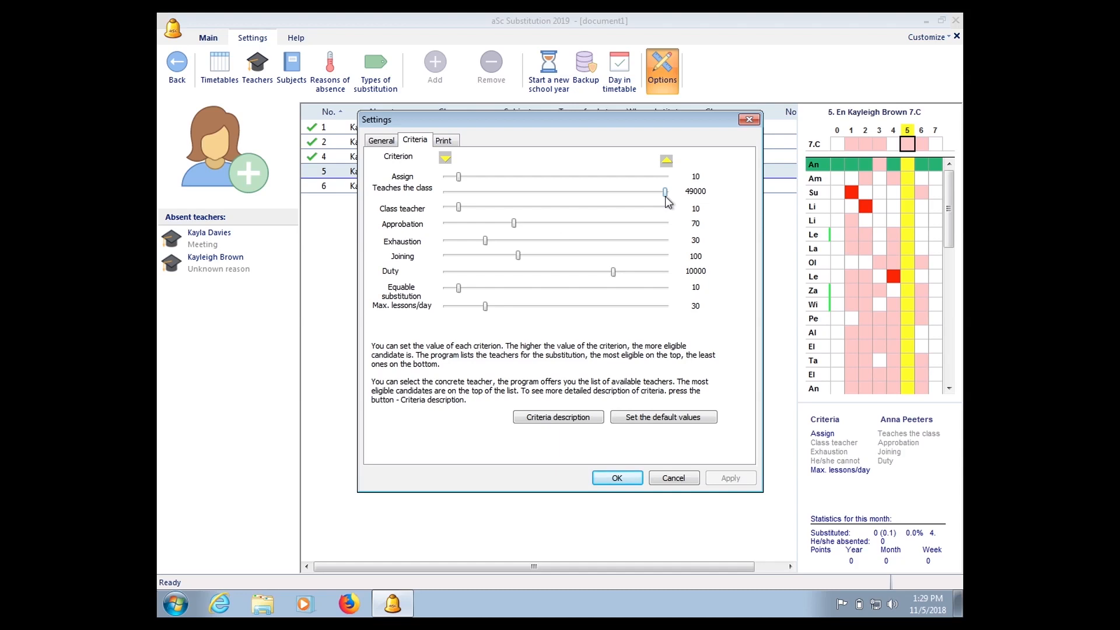
pyautogui.moveTo(461, 293)
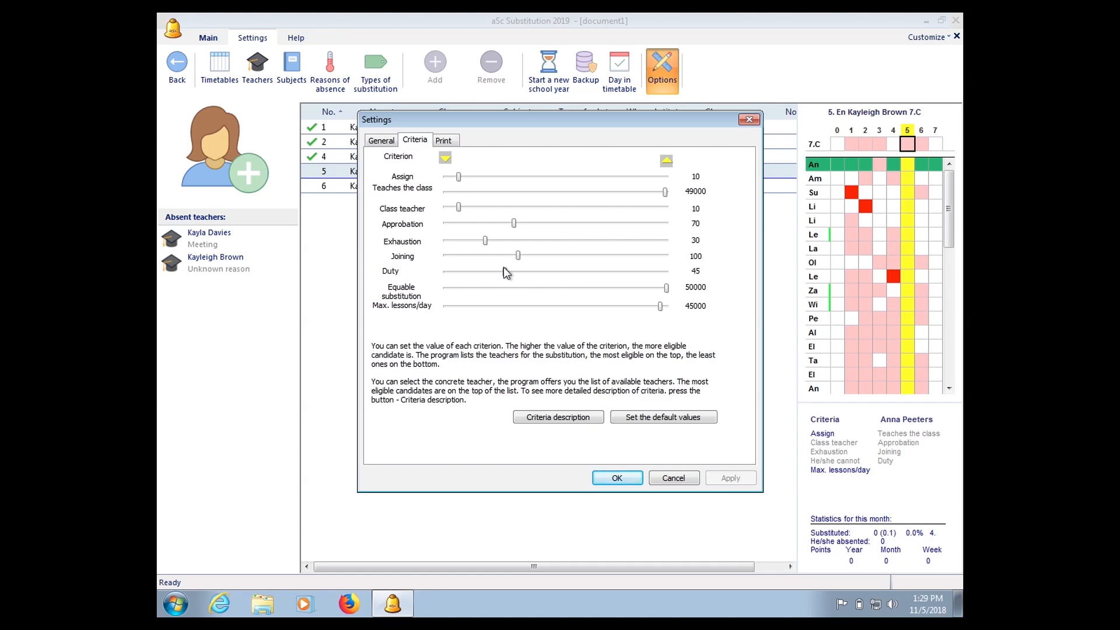
pyautogui.moveTo(617, 477)
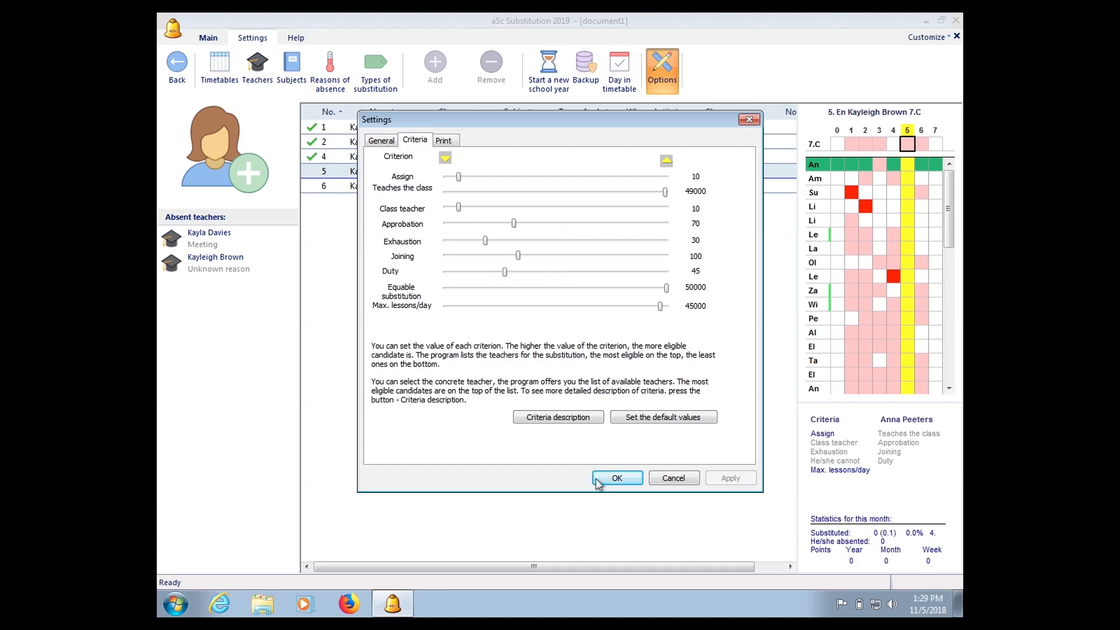
pyautogui.click(617, 478)
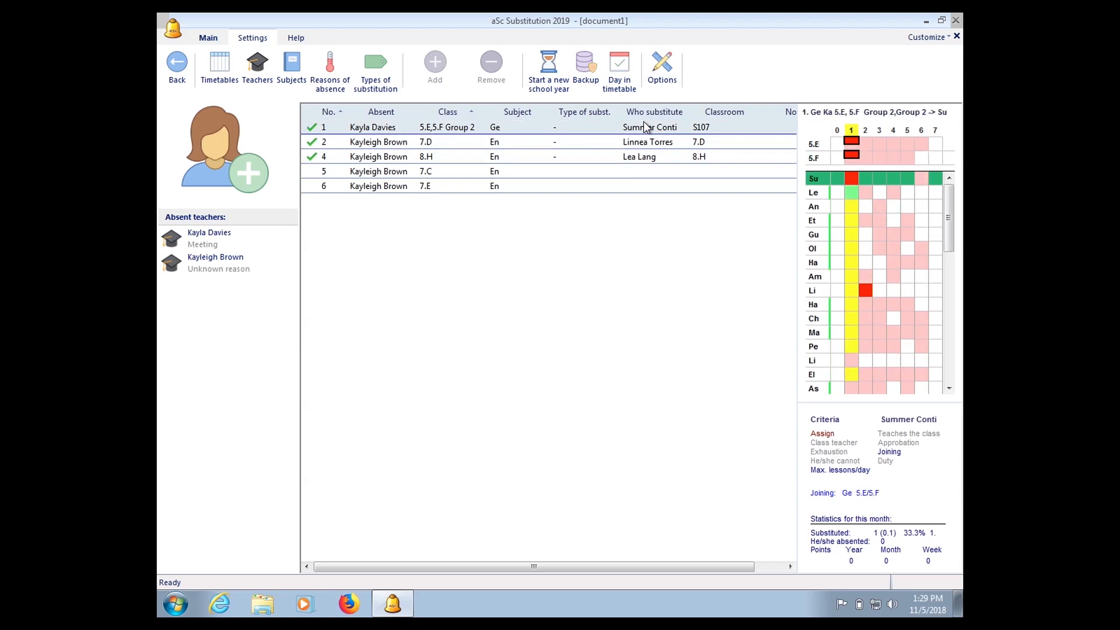
pyautogui.moveTo(735, 172)
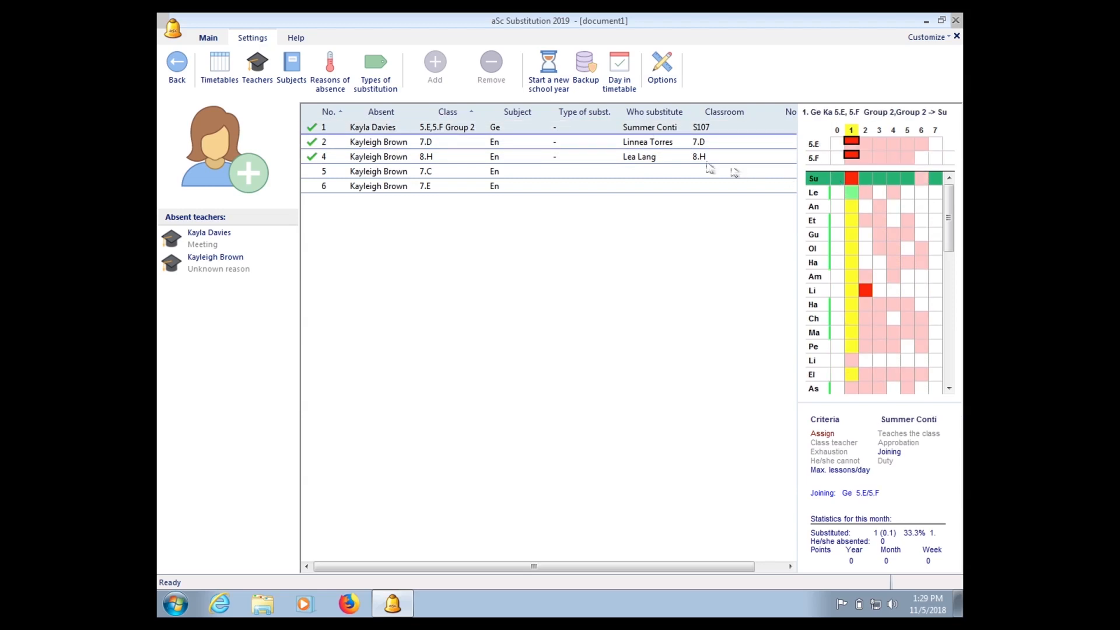
pyautogui.moveTo(529, 180)
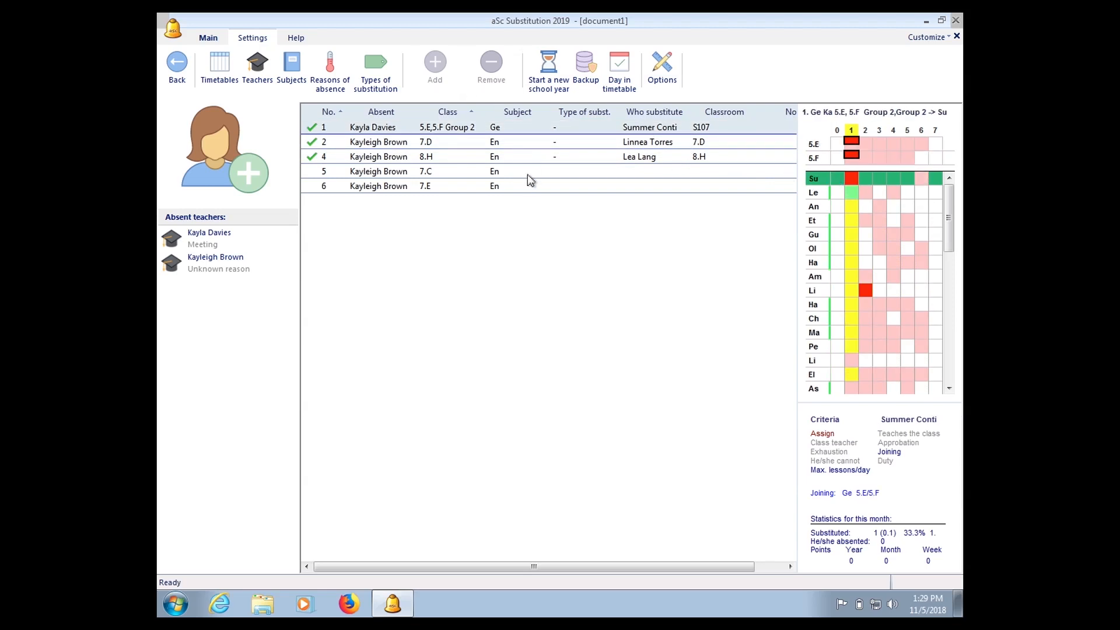
pyautogui.click(426, 171)
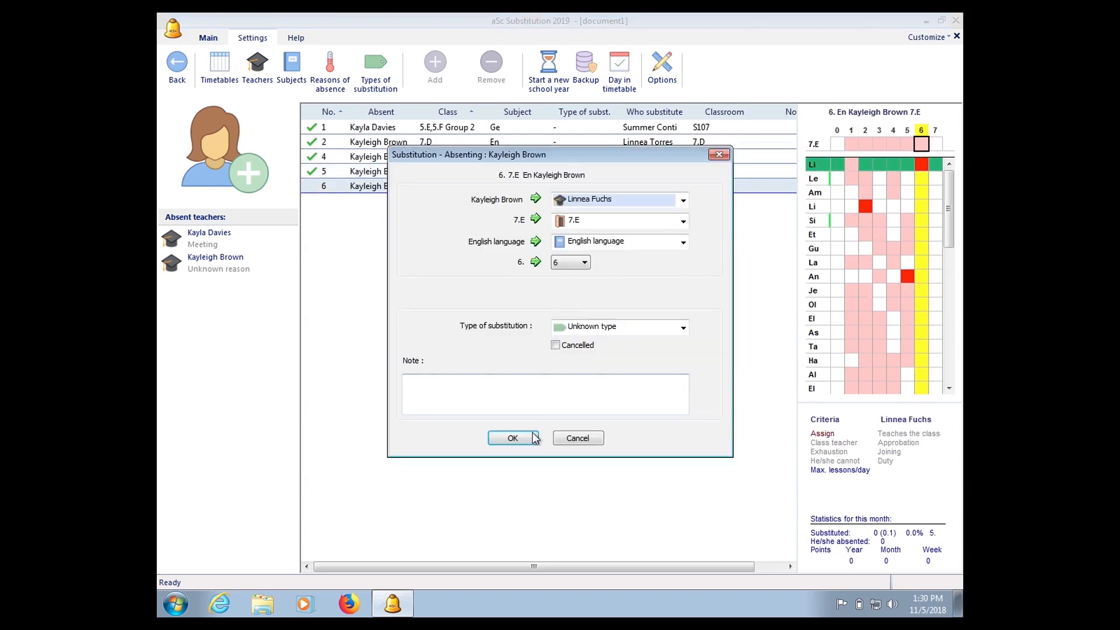
pyautogui.click(512, 438)
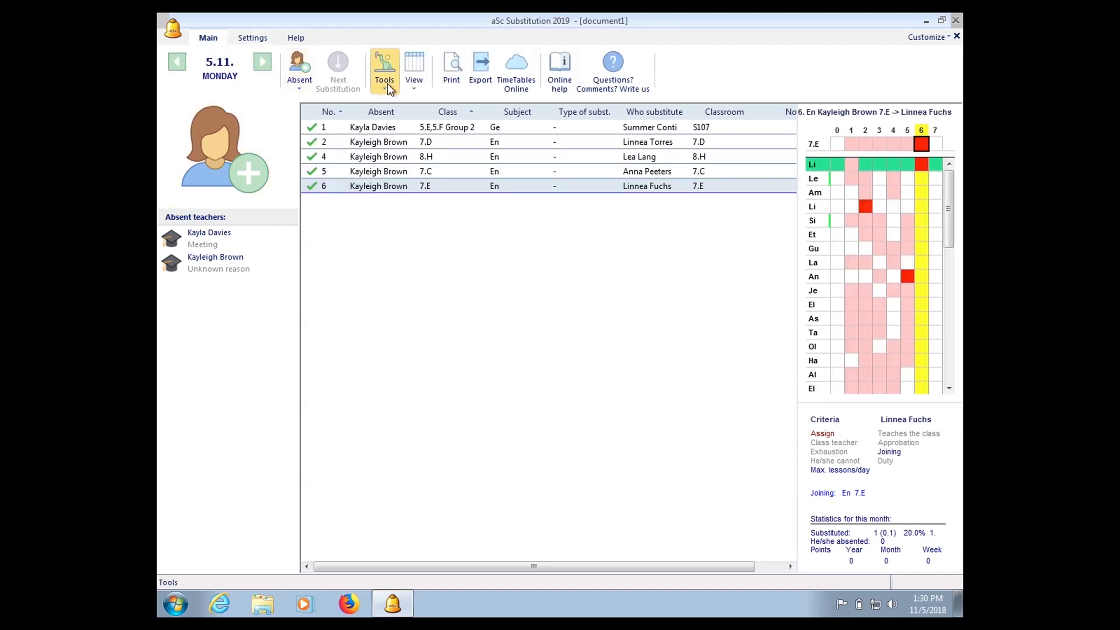
# - Auto-generate substitutes for empty lessons only and dismiss the confirmation
pyautogui.click(385, 70)
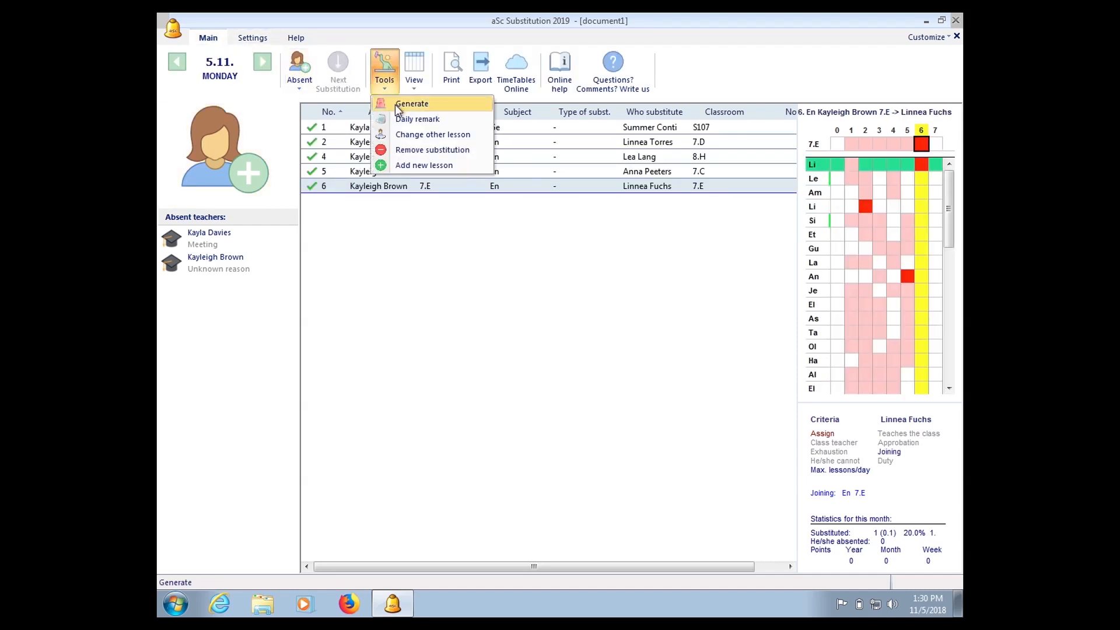
pyautogui.click(412, 103)
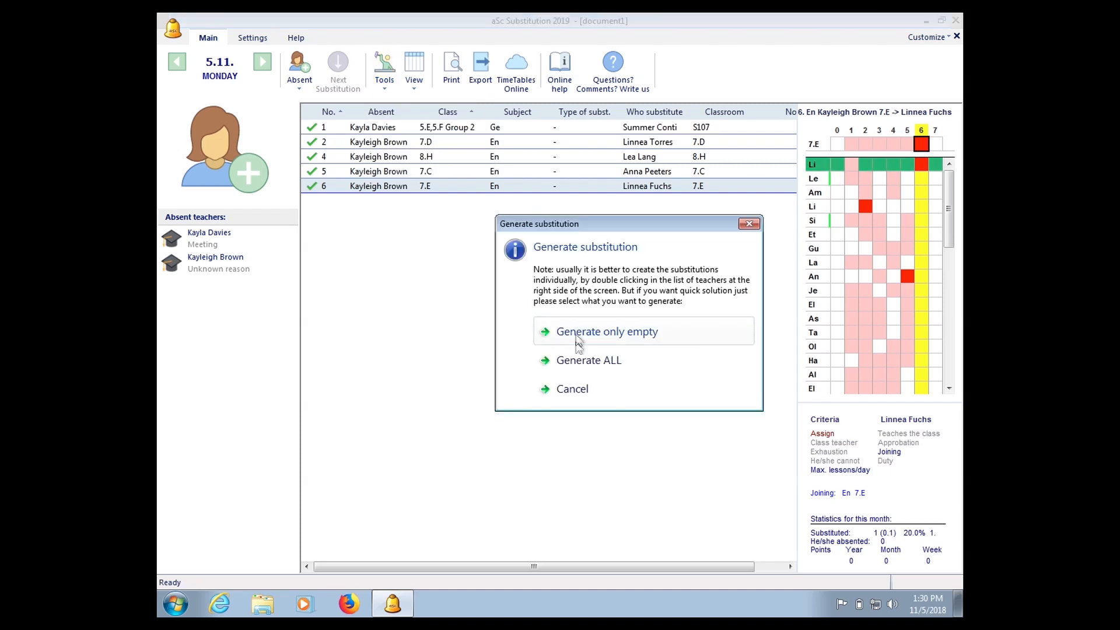
pyautogui.click(607, 332)
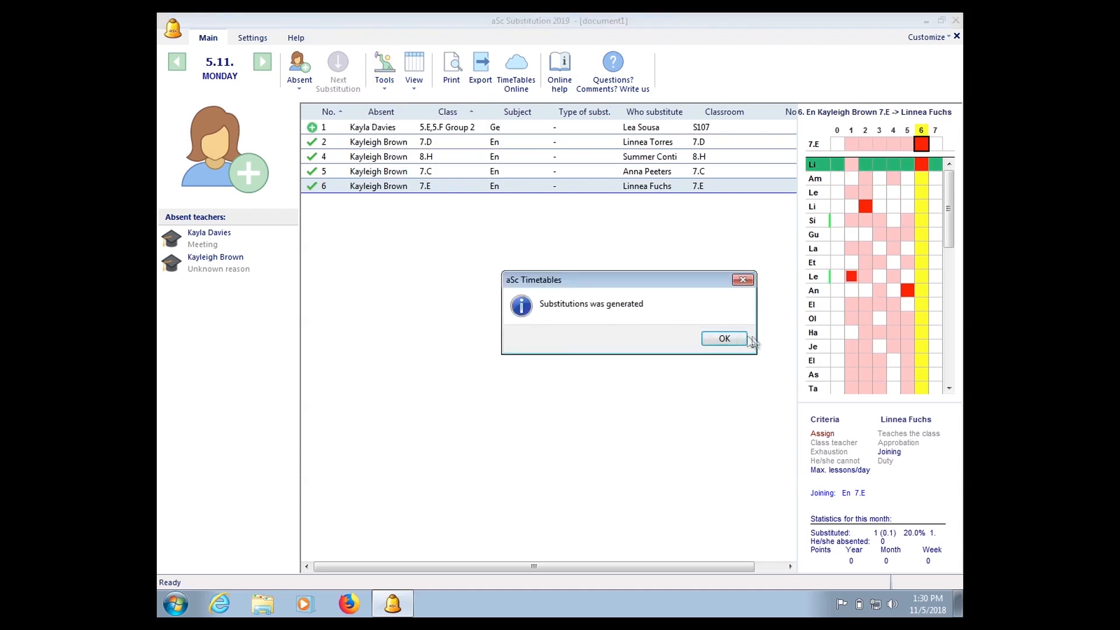
pyautogui.click(723, 338)
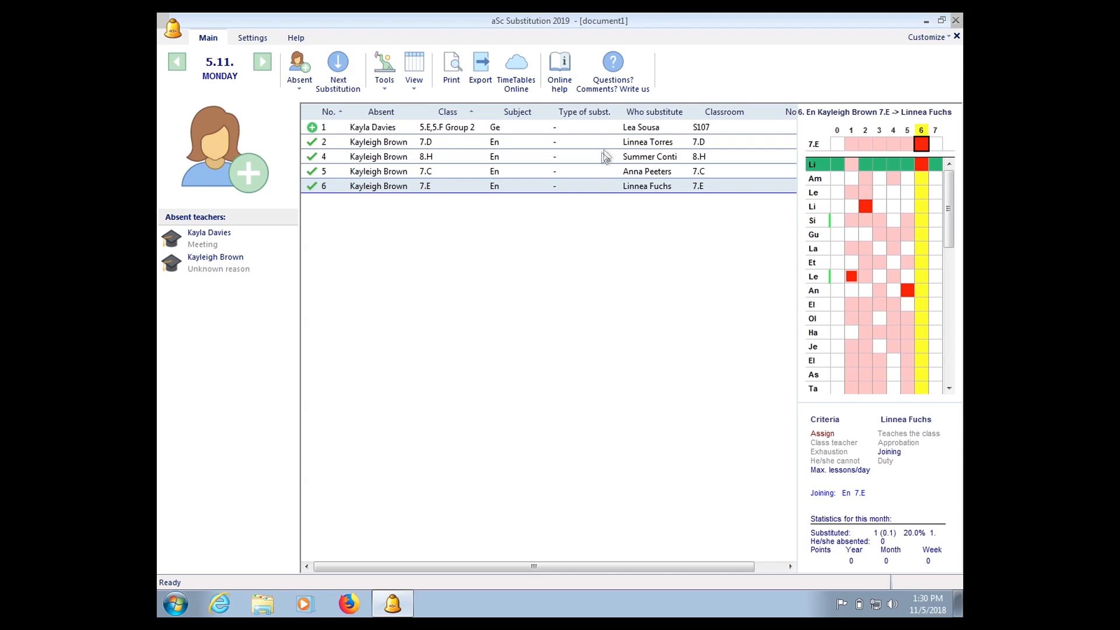
# - Review the generated substitutes for the 7.D and 7.E lessons
pyautogui.click(499, 127)
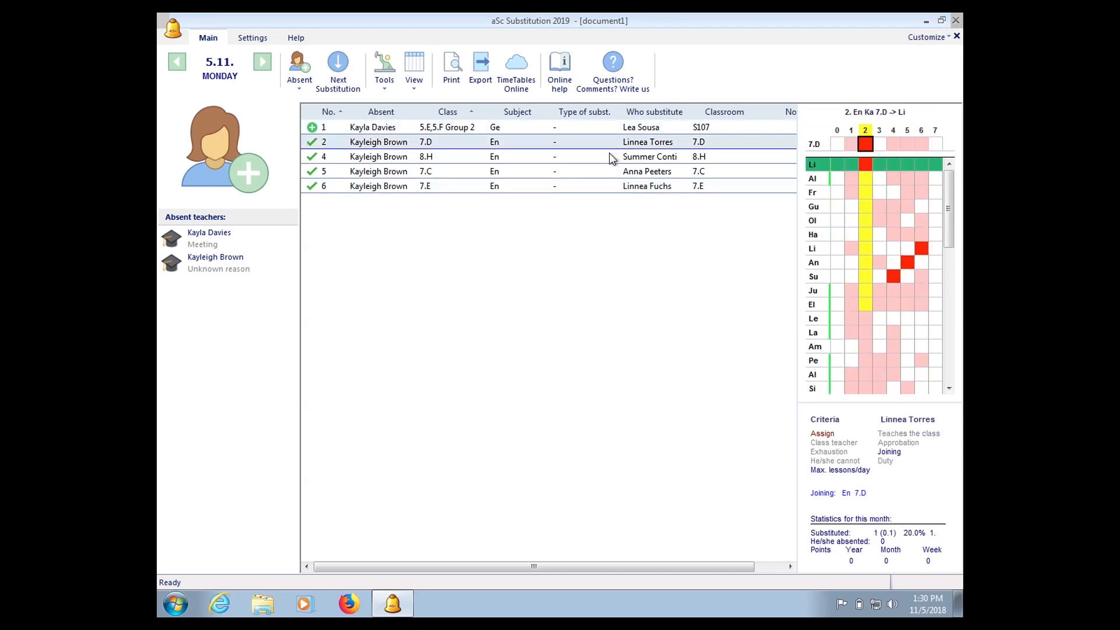
pyautogui.click(500, 171)
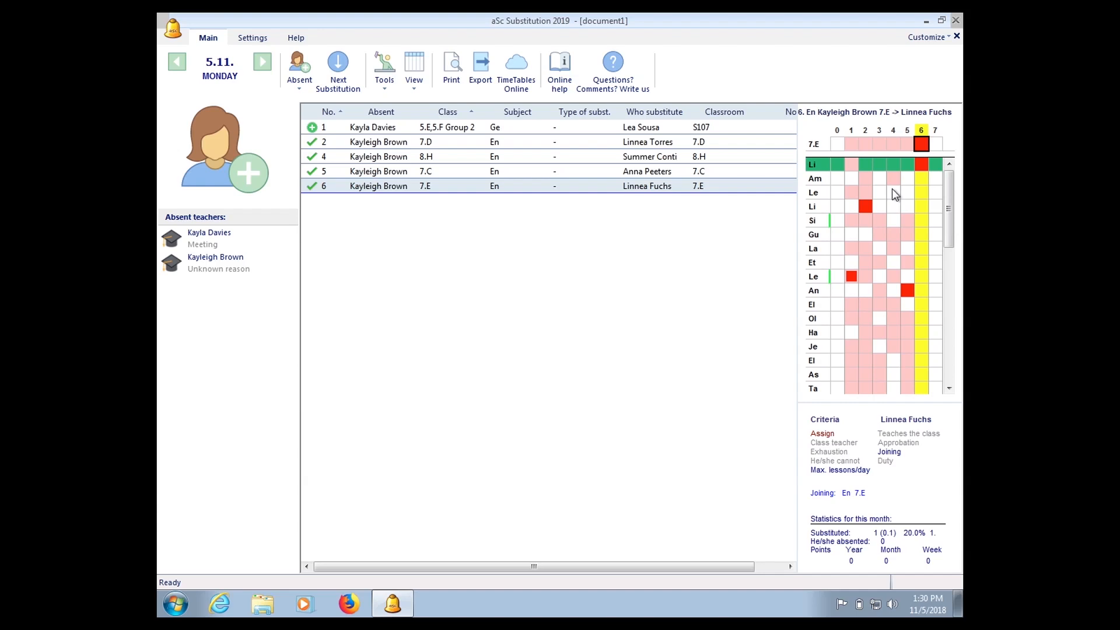
pyautogui.moveTo(452, 68)
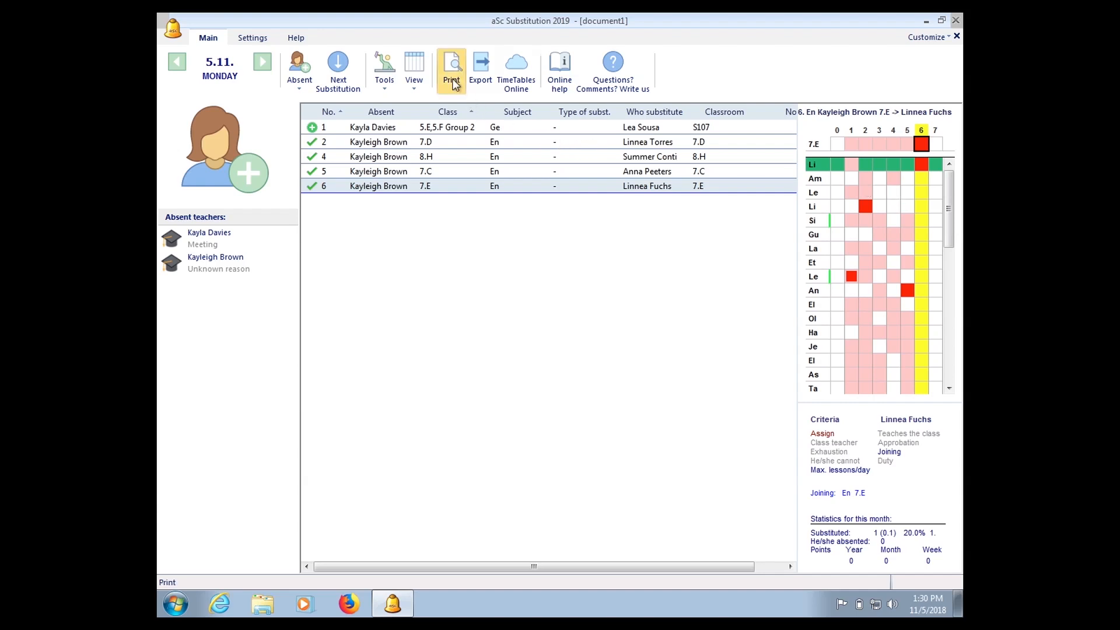
pyautogui.click(451, 71)
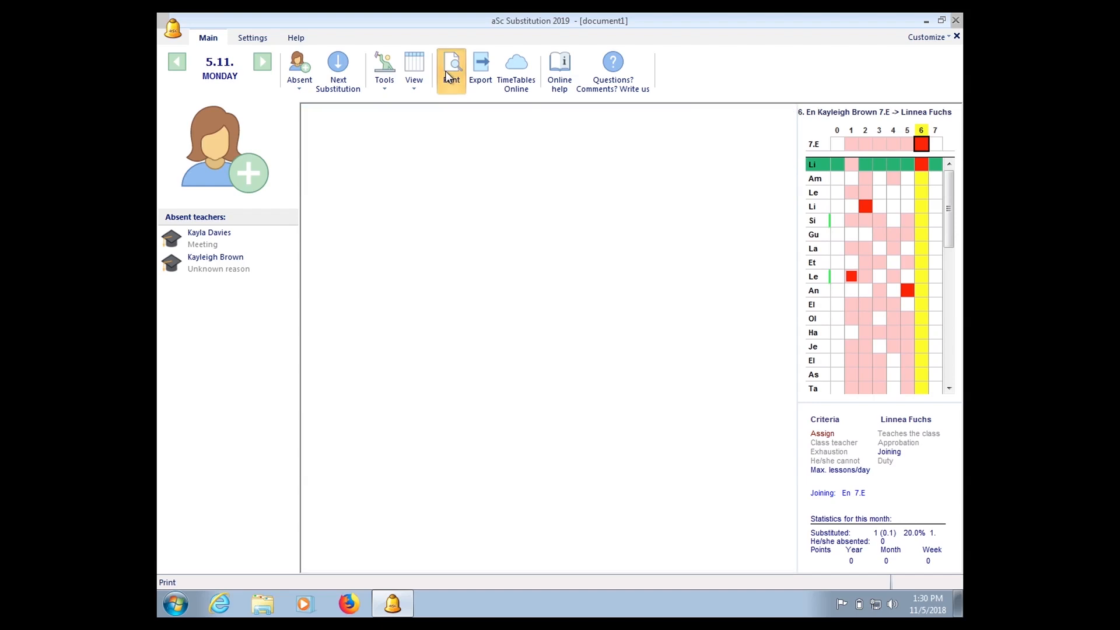
pyautogui.click(451, 69)
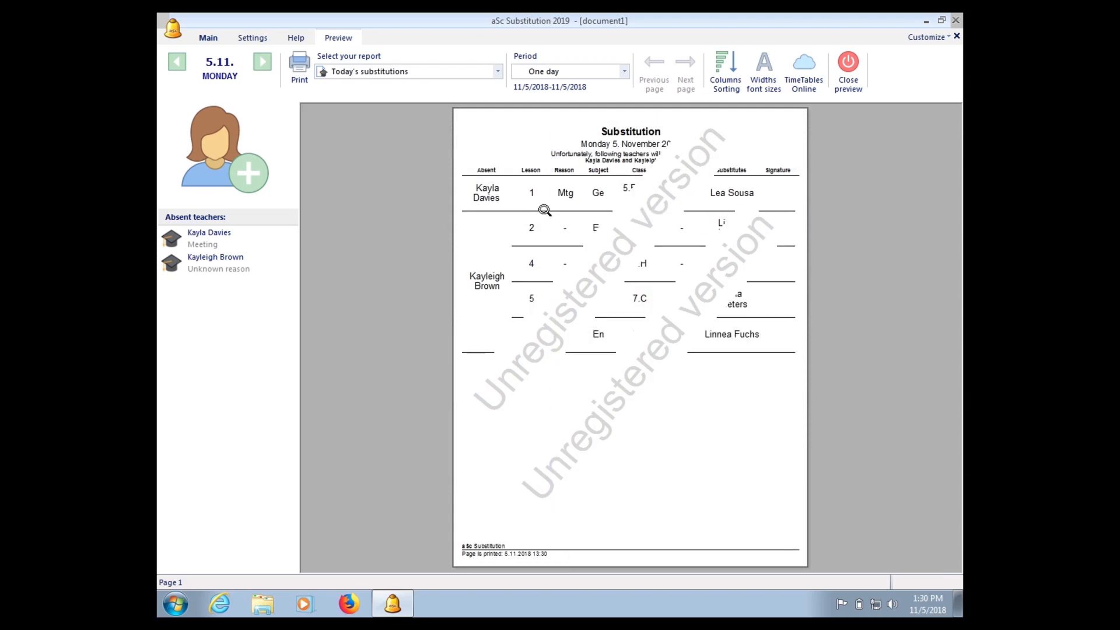
pyautogui.moveTo(539, 185)
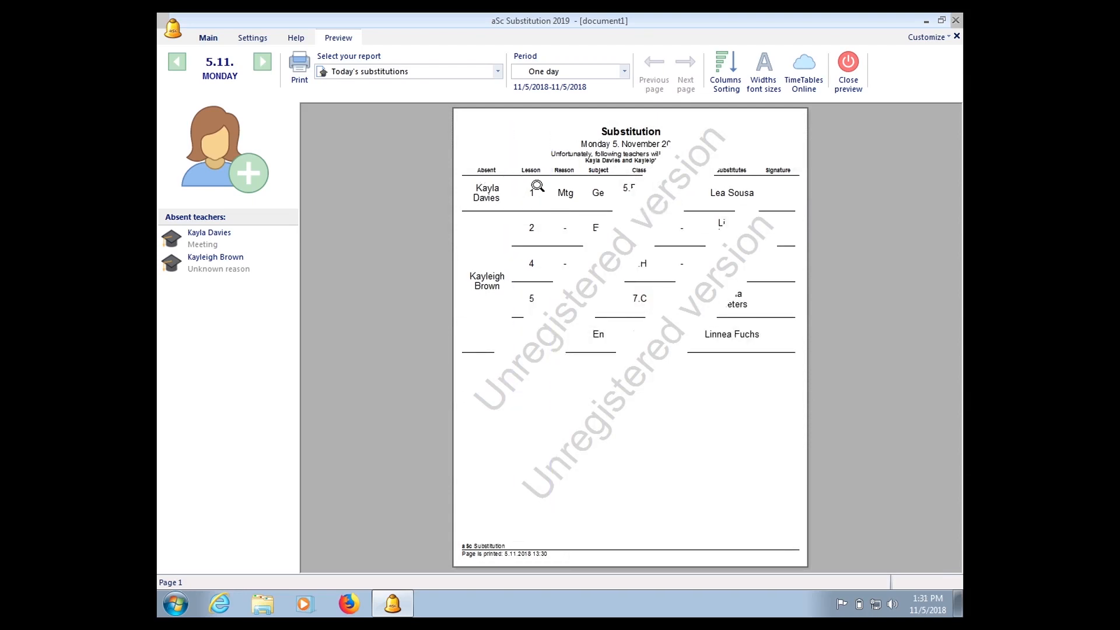
pyautogui.moveTo(602, 187)
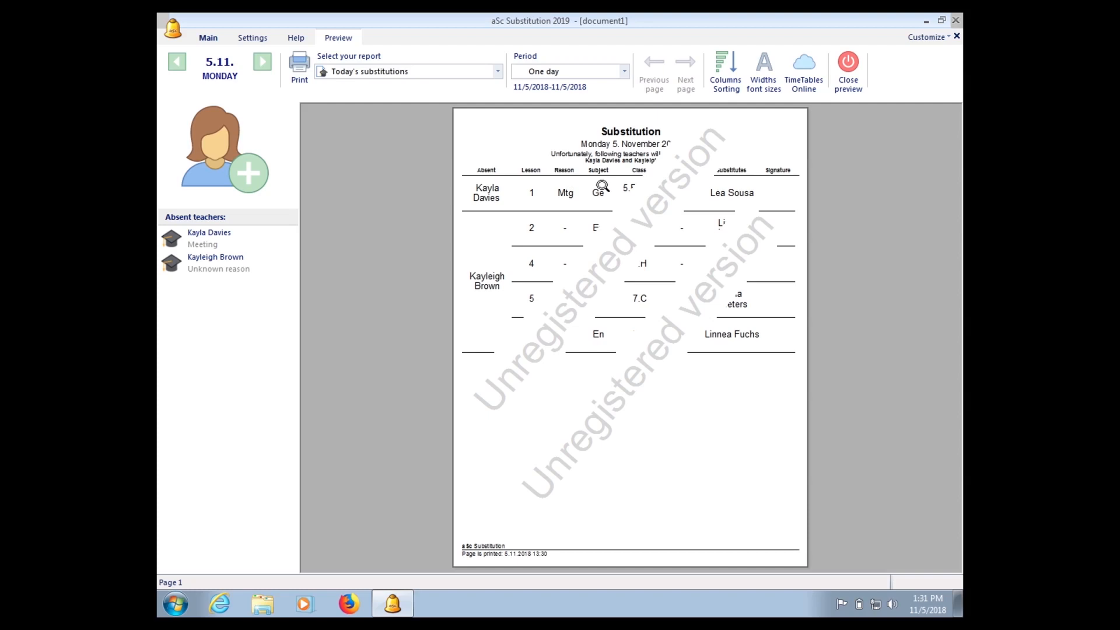
pyautogui.moveTo(634, 181)
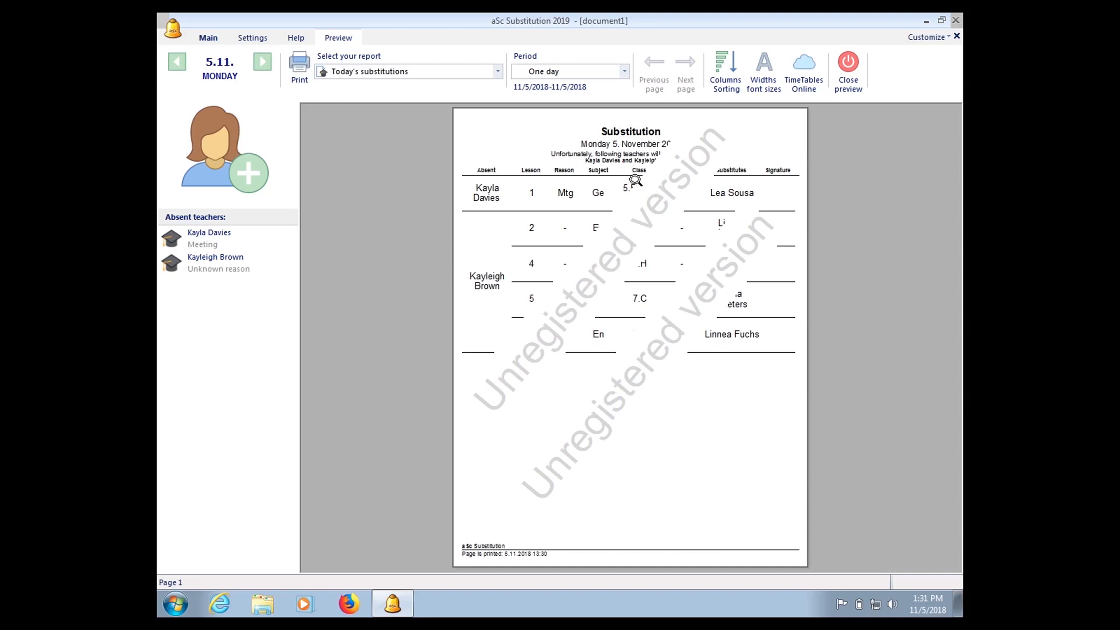
pyautogui.moveTo(606, 173)
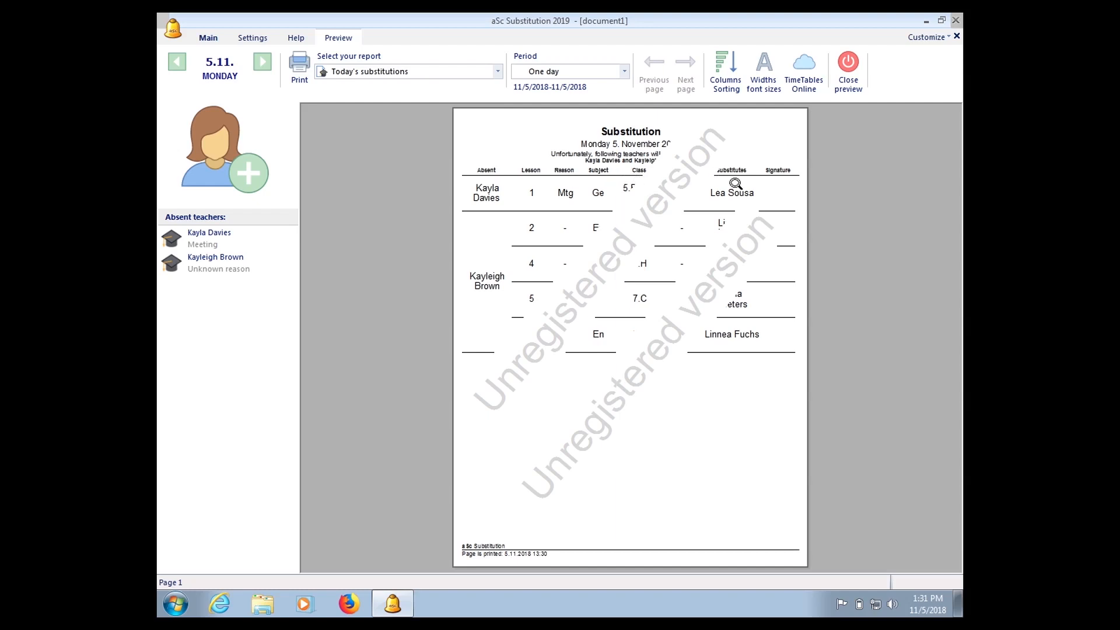
pyautogui.moveTo(786, 191)
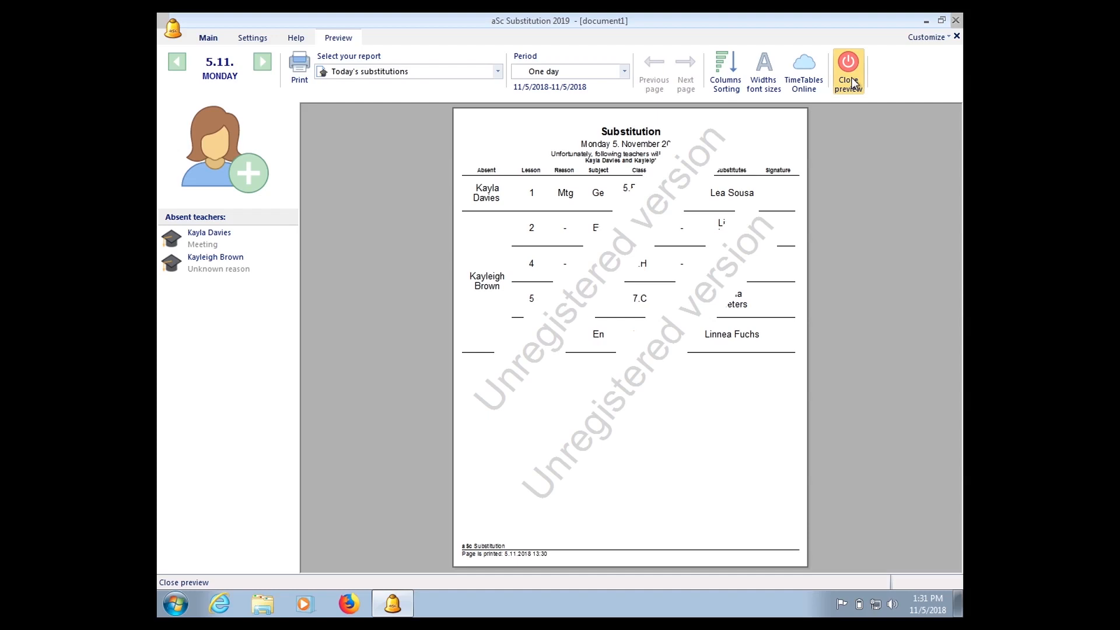
pyautogui.click(847, 70)
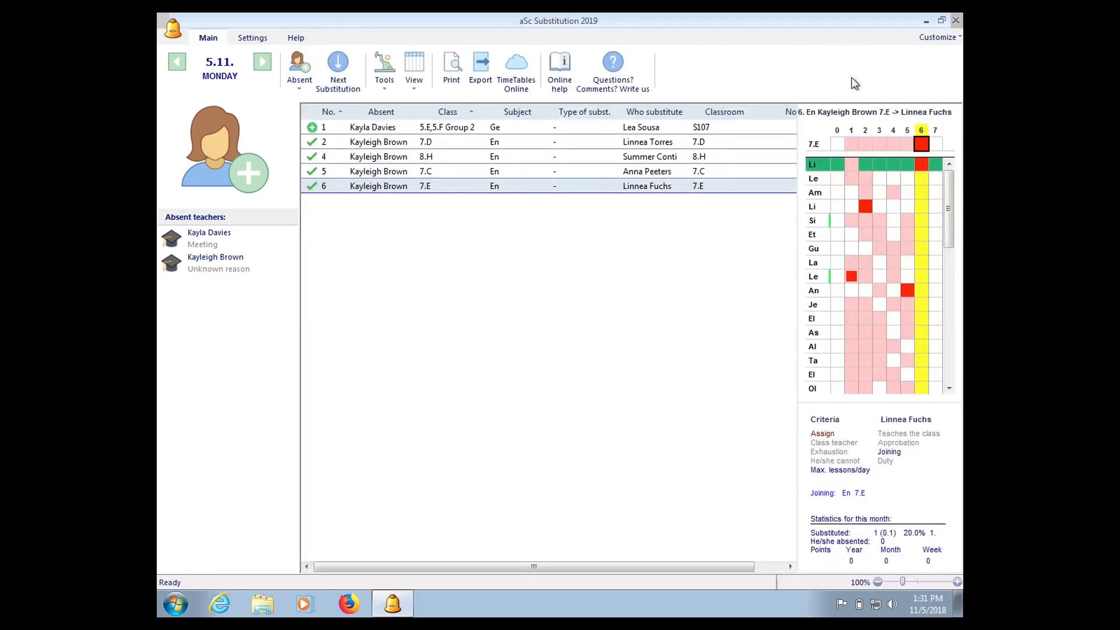